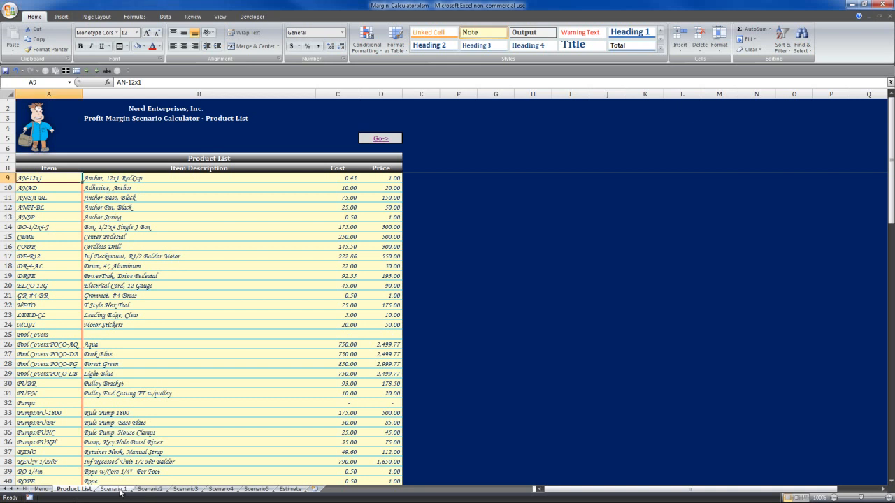
Step: Show the Scenario 1 sheet and review its Selling Unit Price, Gross Profit Margin, Total Selling Price and Quantity cells
click(112, 489)
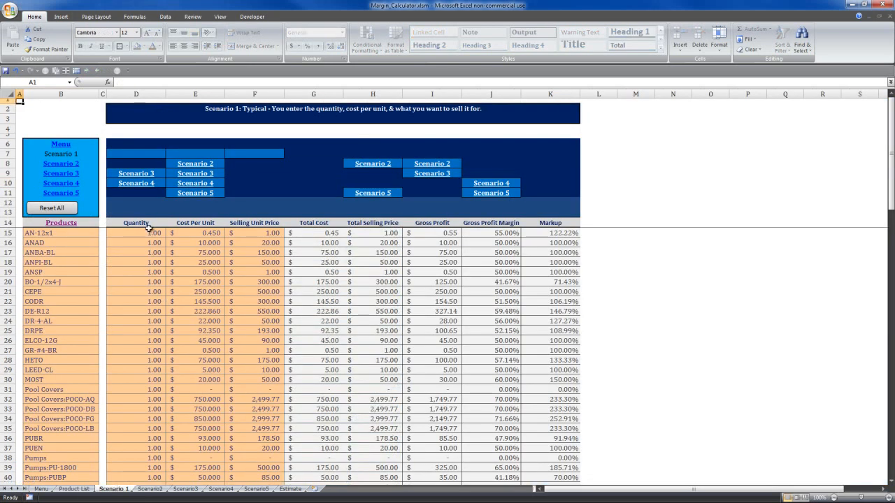
click(254, 223)
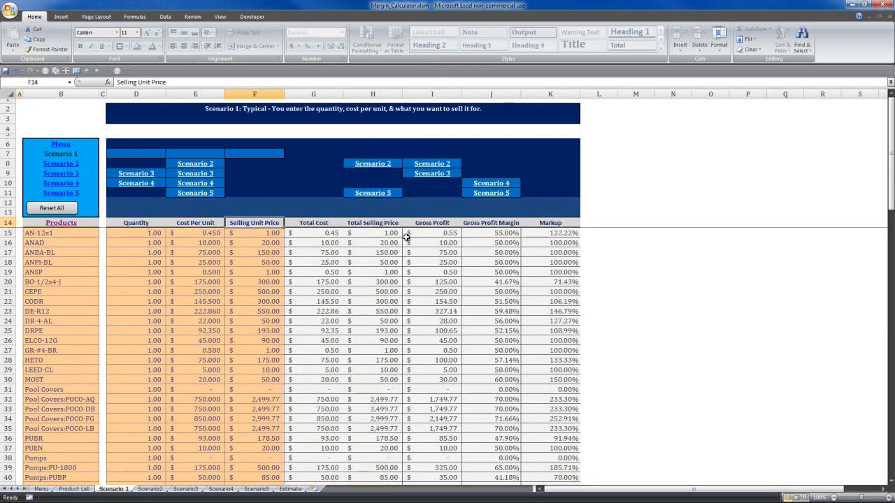
click(491, 222)
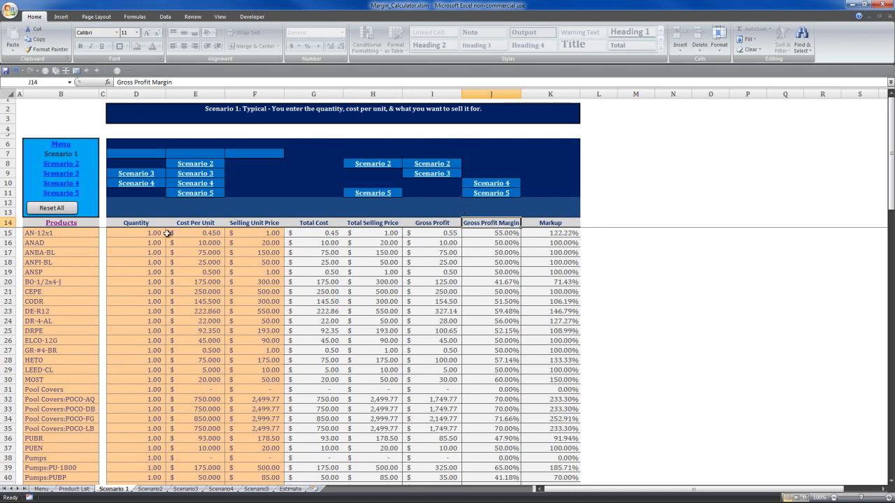
click(371, 232)
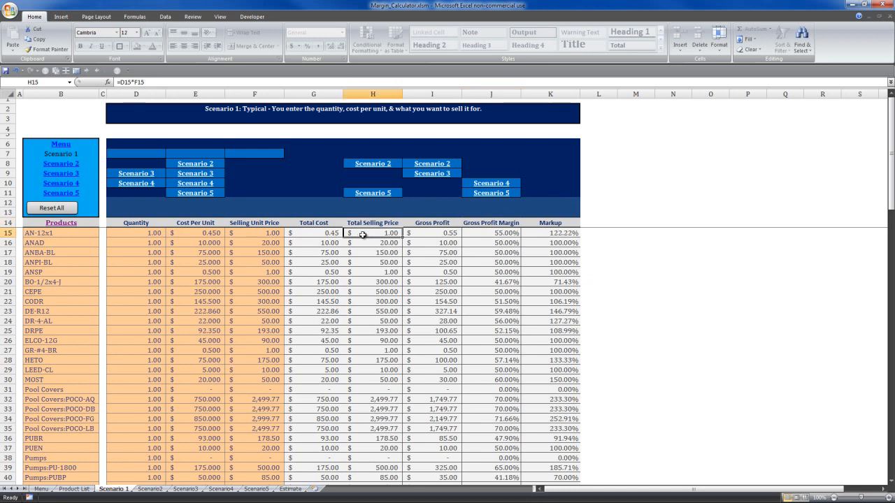
click(136, 232)
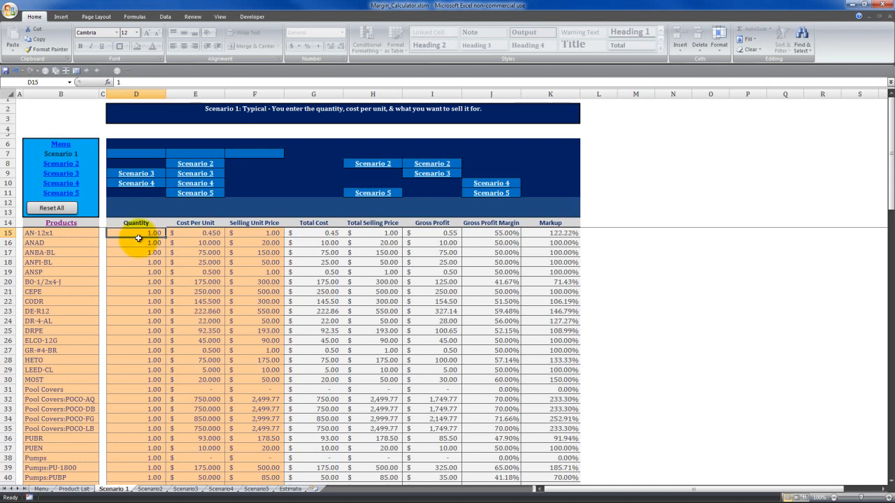
Step: Show the Scenario 4 sheet and scroll through the Gross Profit Margin column of product rows
click(221, 489)
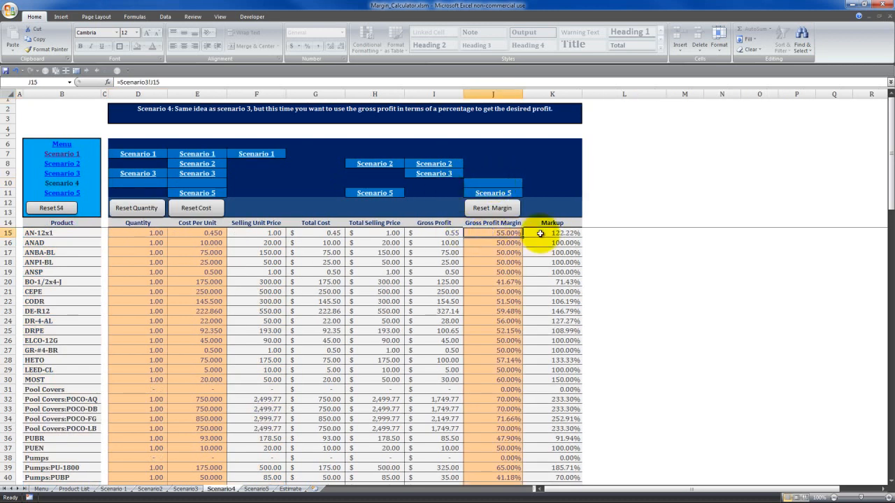
scroll(down, 3)
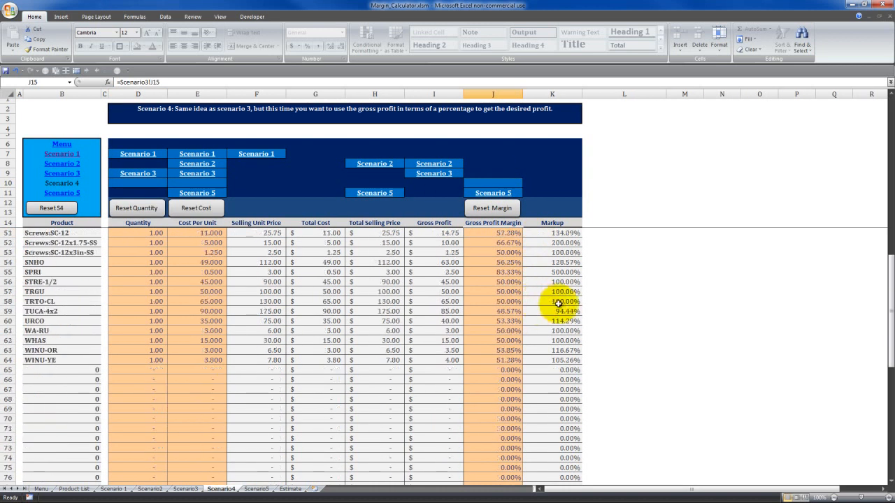
scroll(up, 3)
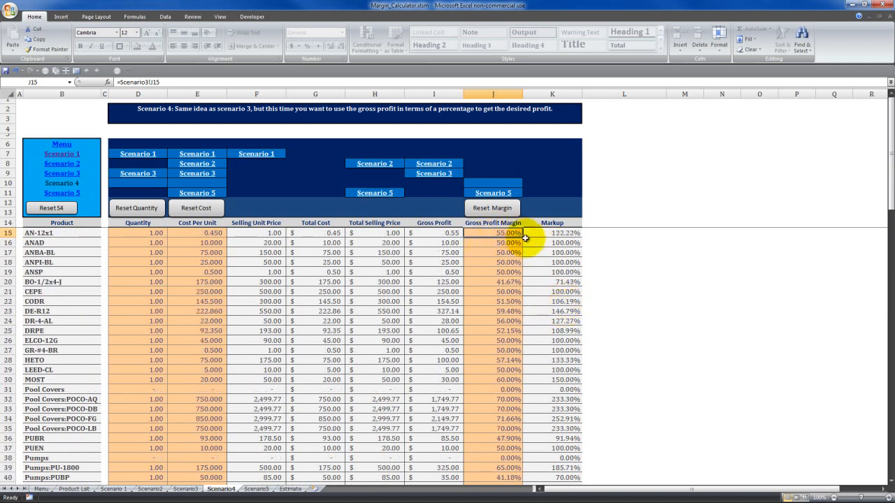
scroll(down, 3)
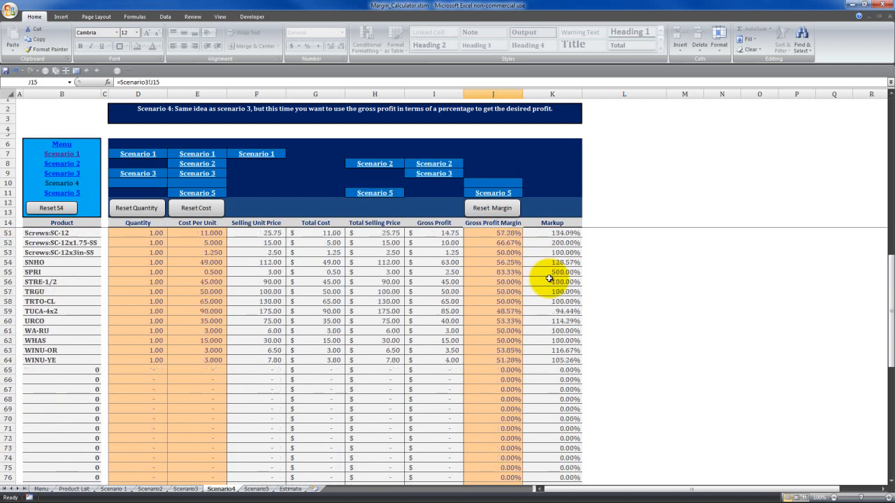
scroll(down, 3)
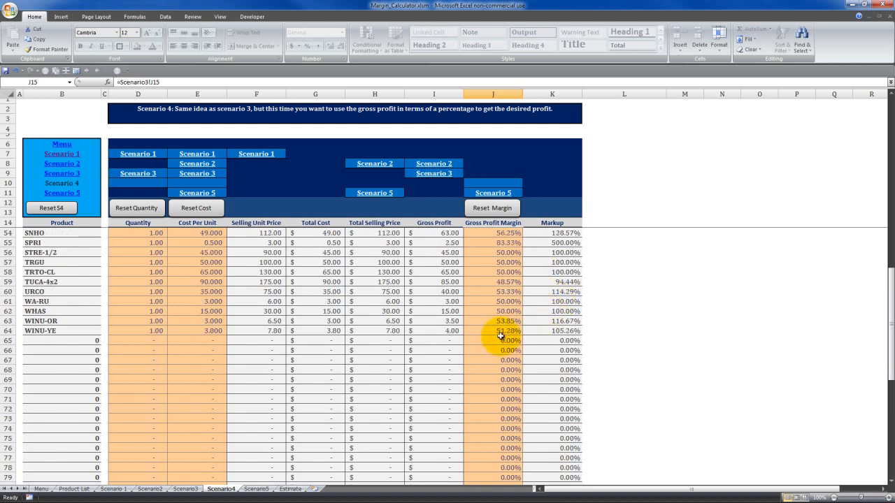
mouse_move(486, 330)
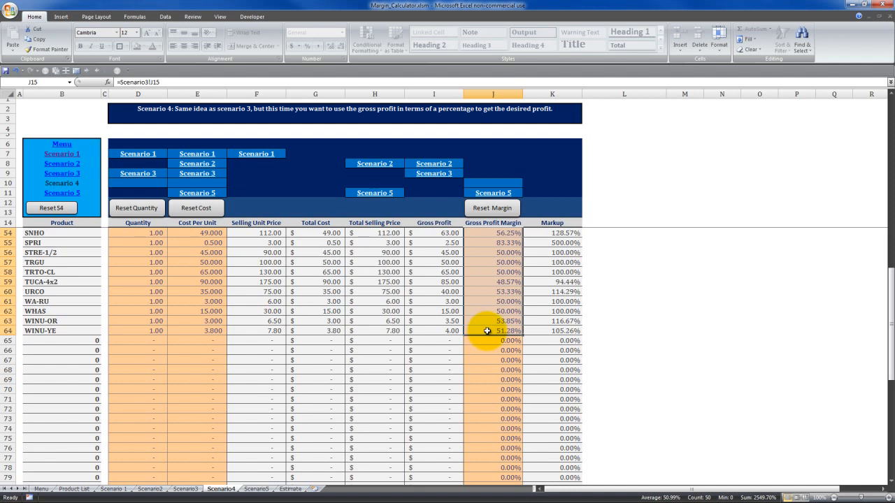
scroll(up, 3)
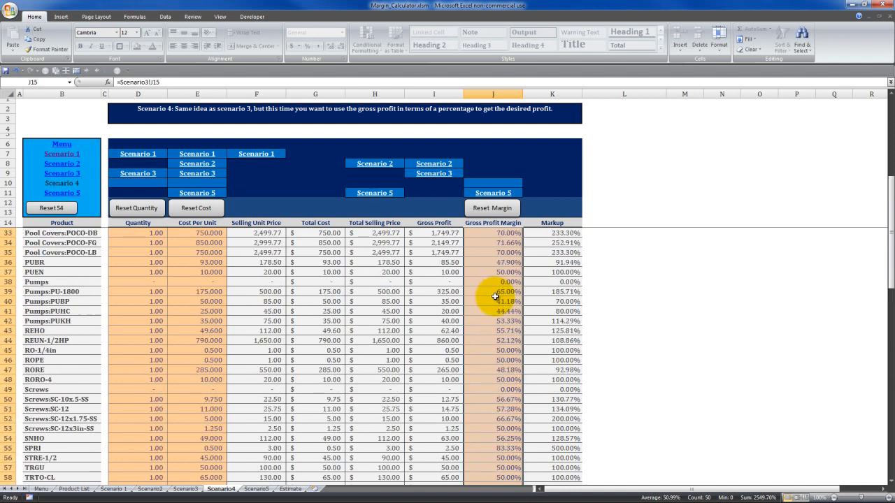
scroll(up, 3)
text(55)
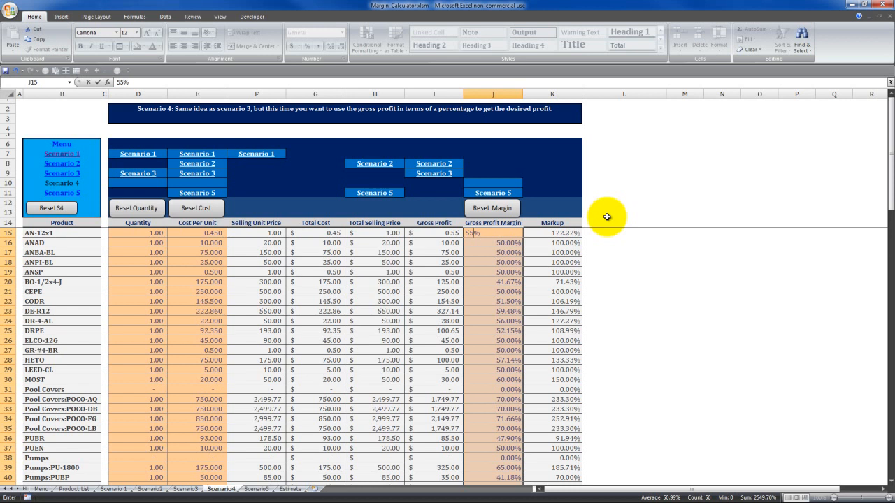
Step: Fill 55% into every selected margin cell and review the 122.22% markup and recalculated Total Selling Price
key(ctrl+Enter)
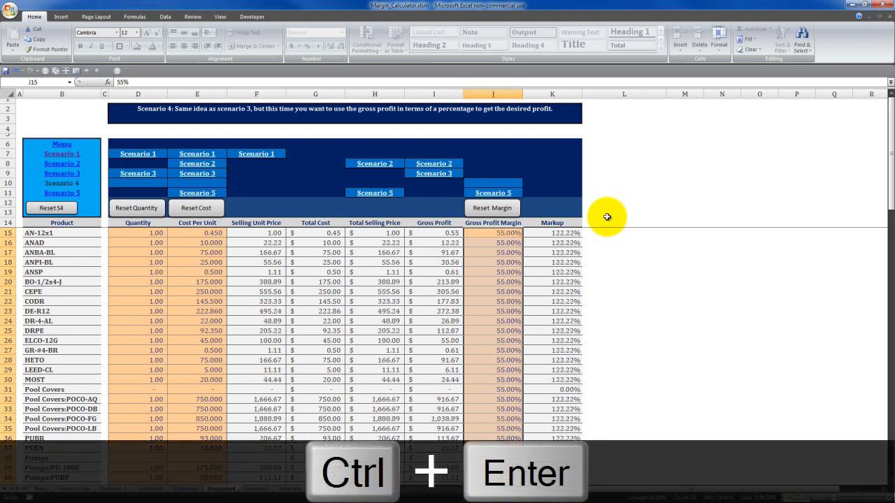
key(ctrl+enter)
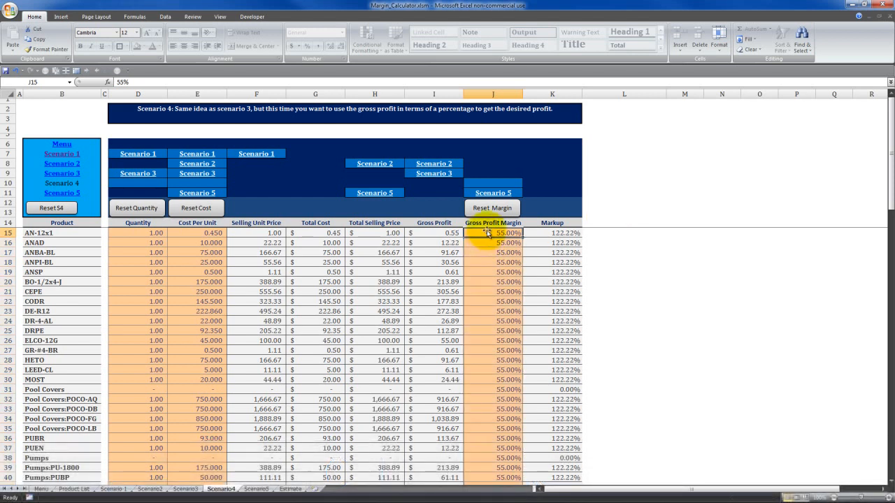
click(551, 232)
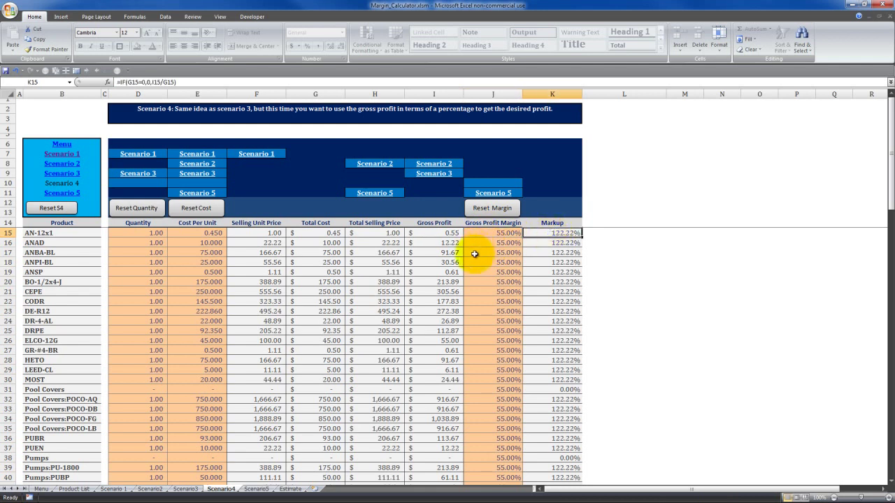
click(492, 233)
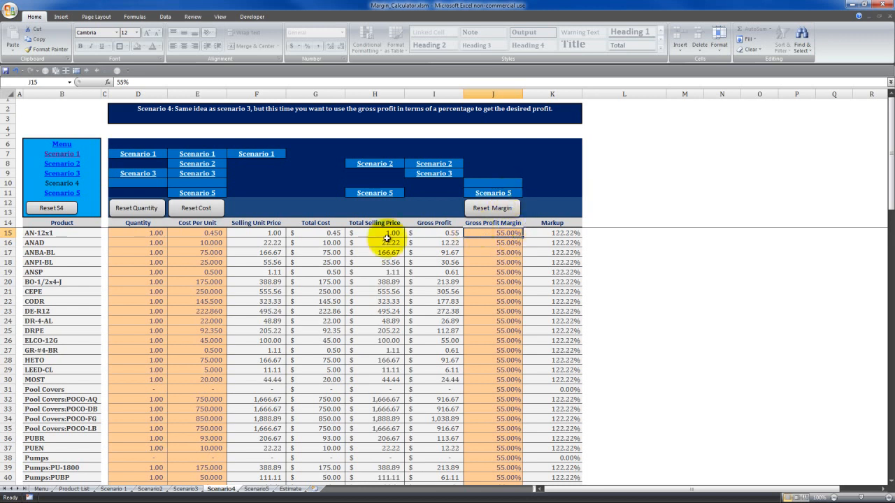
click(388, 243)
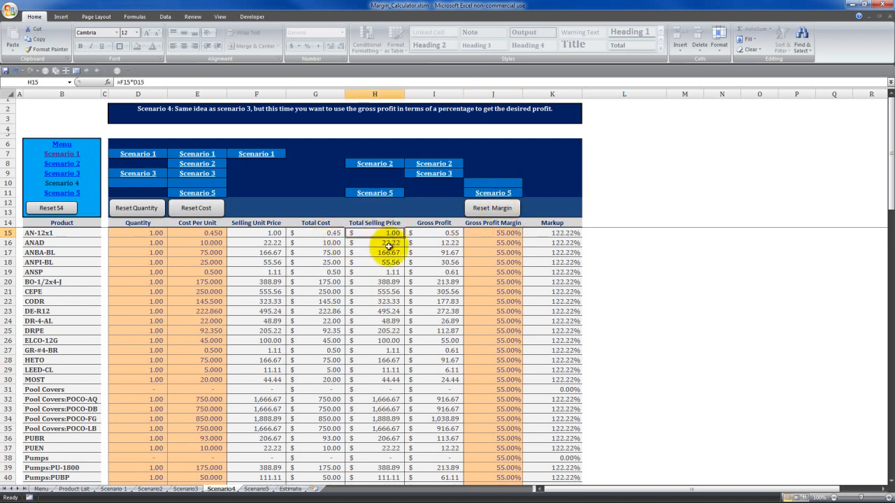
click(373, 282)
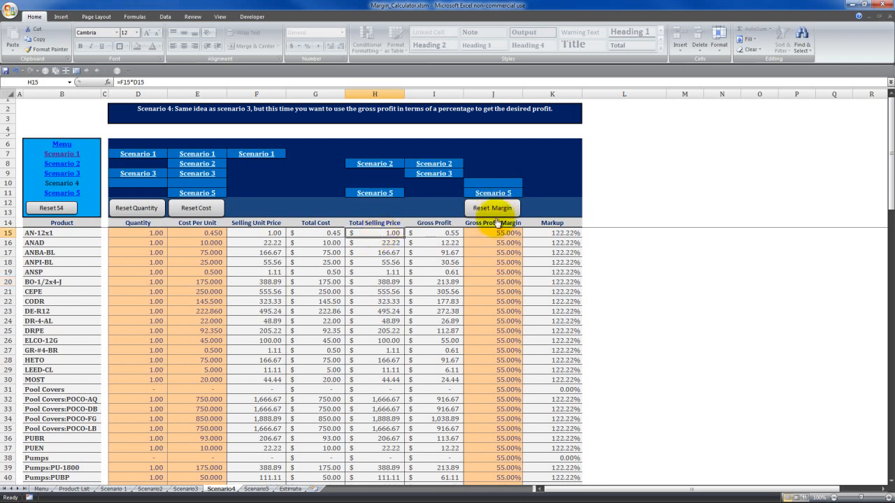
click(492, 207)
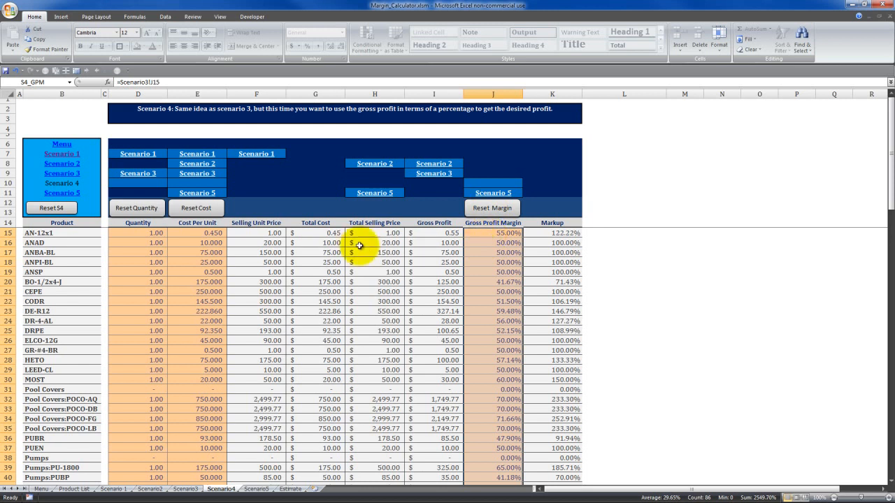
click(492, 232)
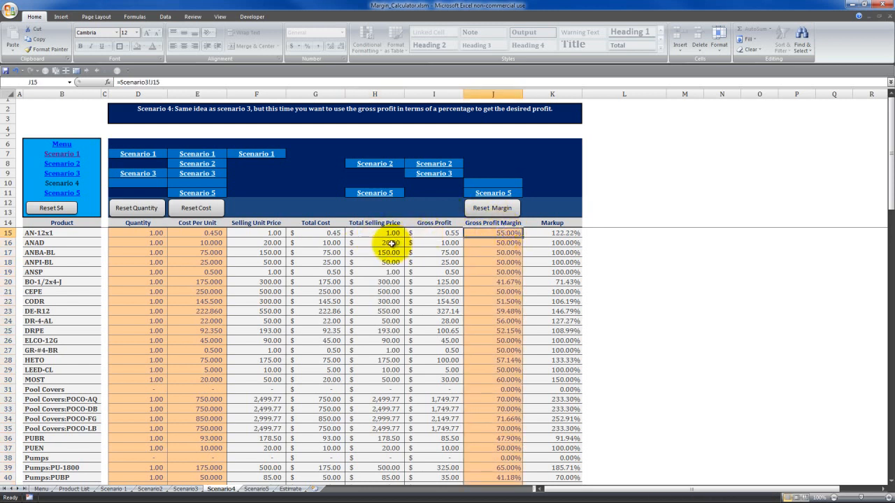
click(375, 263)
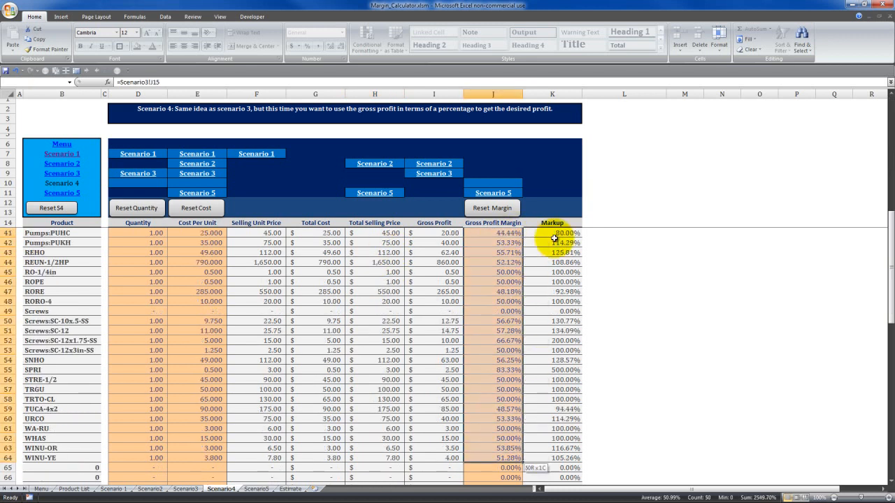
key(ctrl+enter)
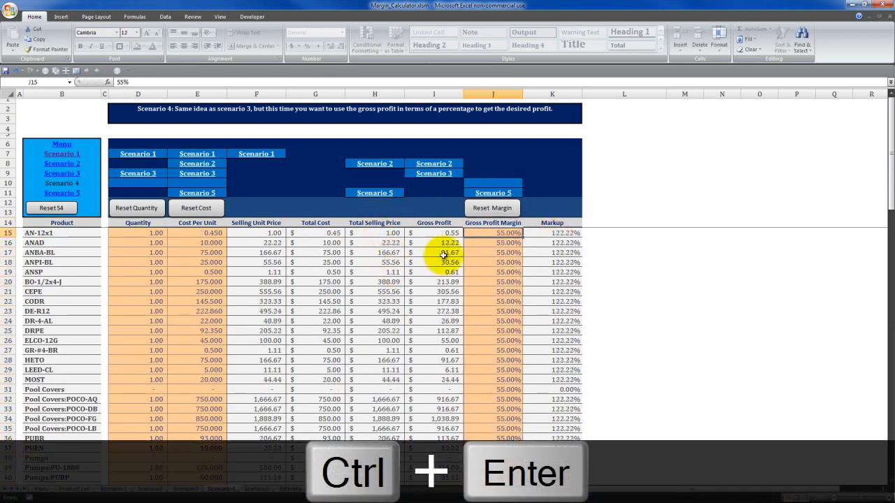
key(ctrl+Enter)
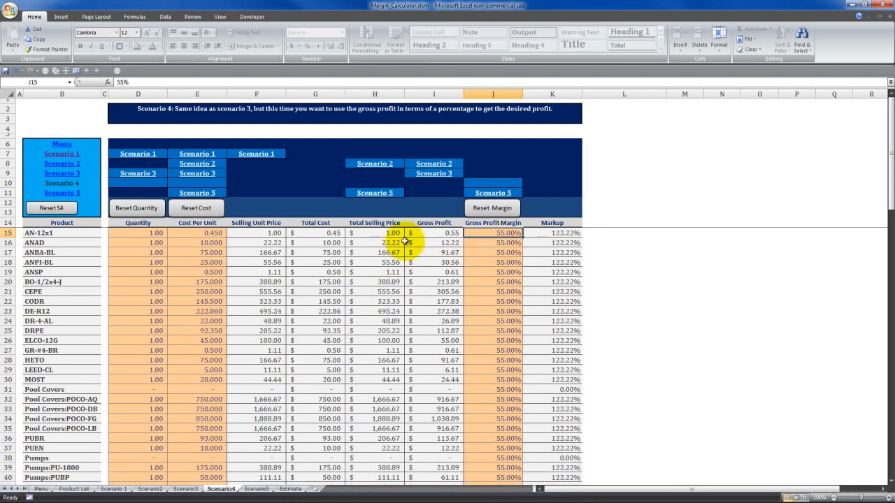
click(375, 232)
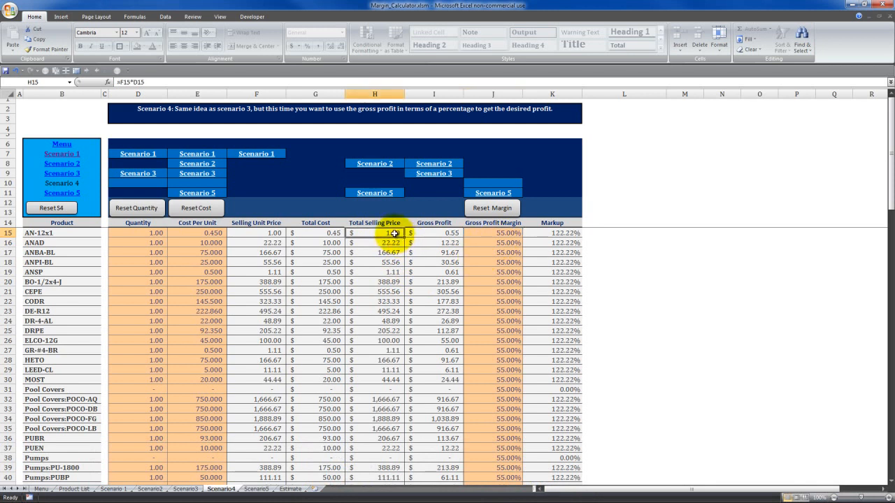
key(alt+tab)
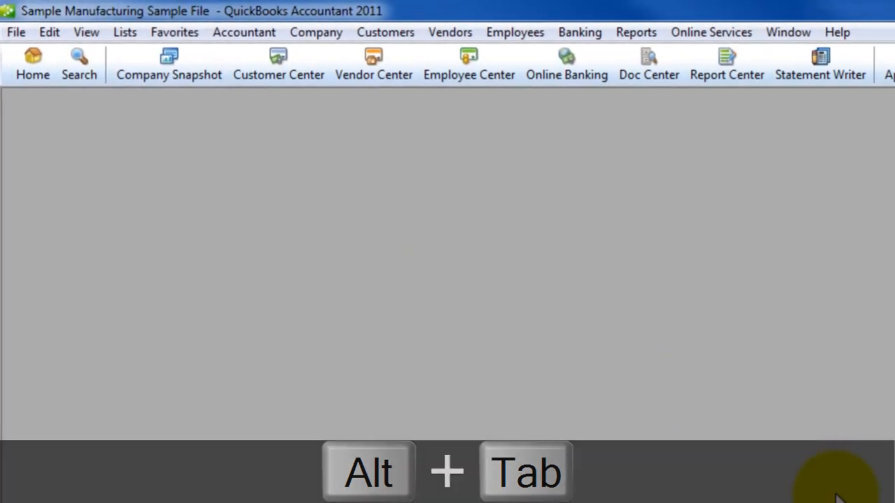
Step: Choose Lists > Add/Edit Multiple List Entries to get the bulk list editor
click(125, 32)
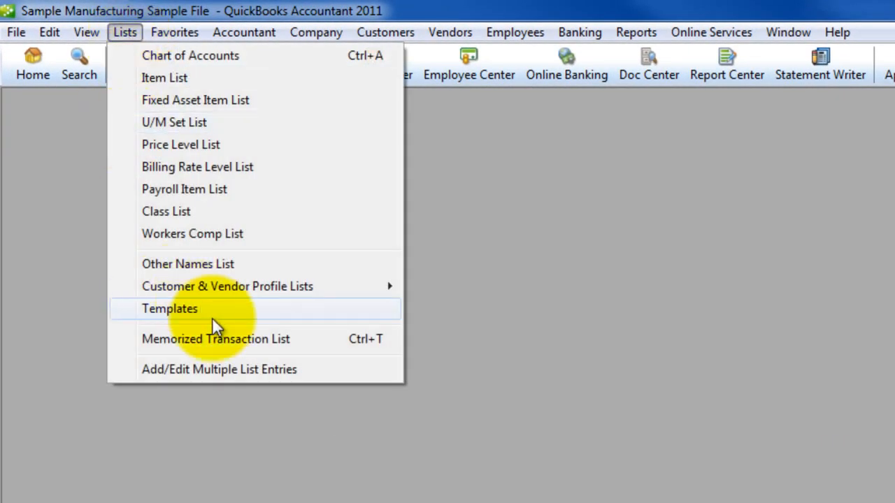
mouse_move(266, 369)
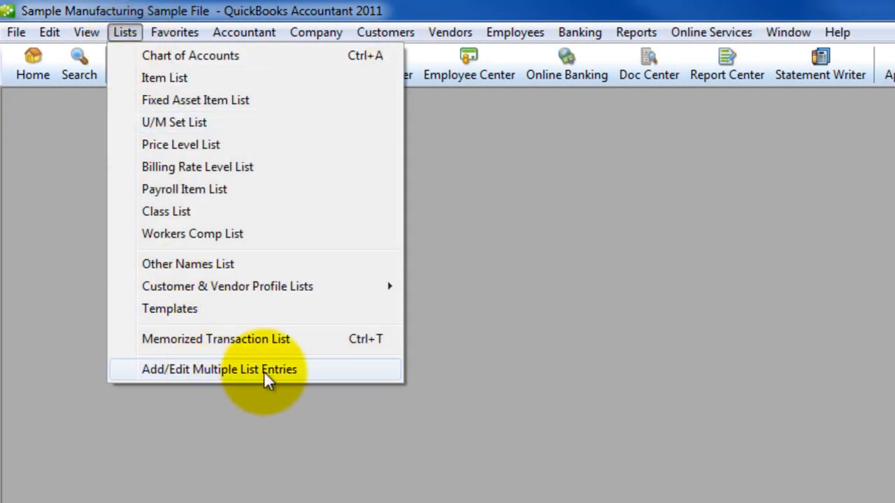
click(218, 369)
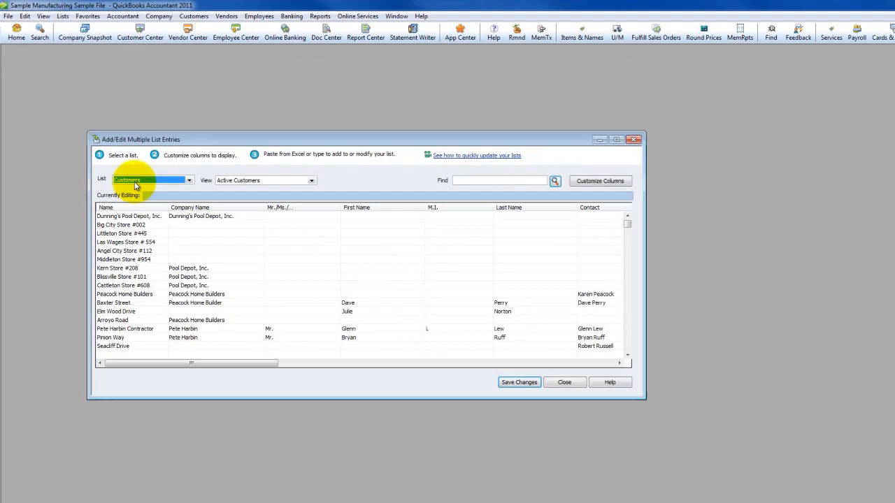
Step: Maximize the bulk editor and switch its List to Inventory Parts with costs and sales prices
click(617, 140)
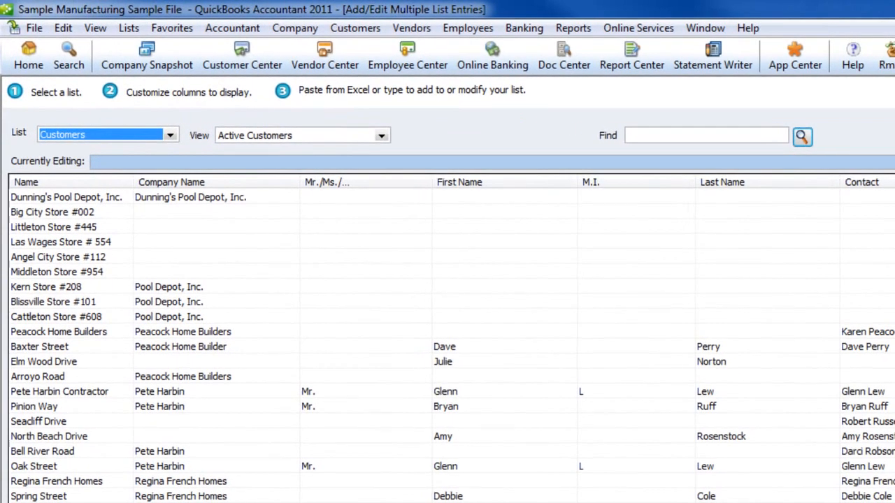
mouse_move(370, 226)
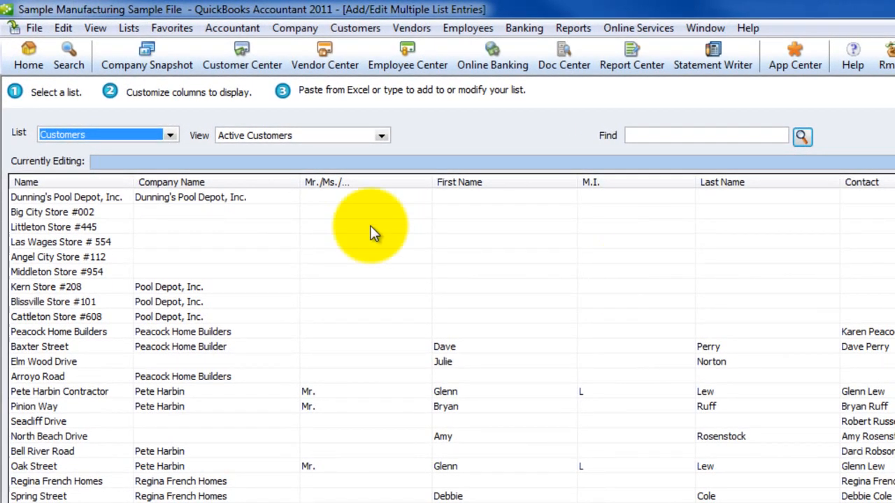
click(169, 134)
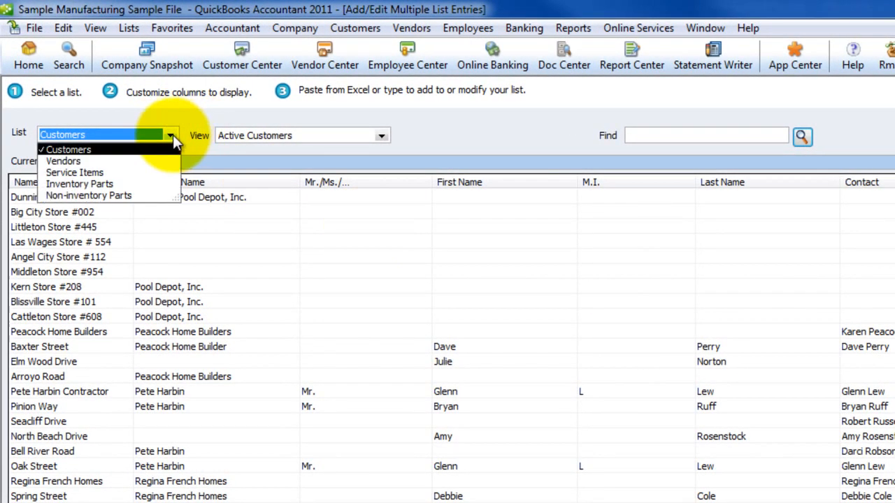
click(78, 184)
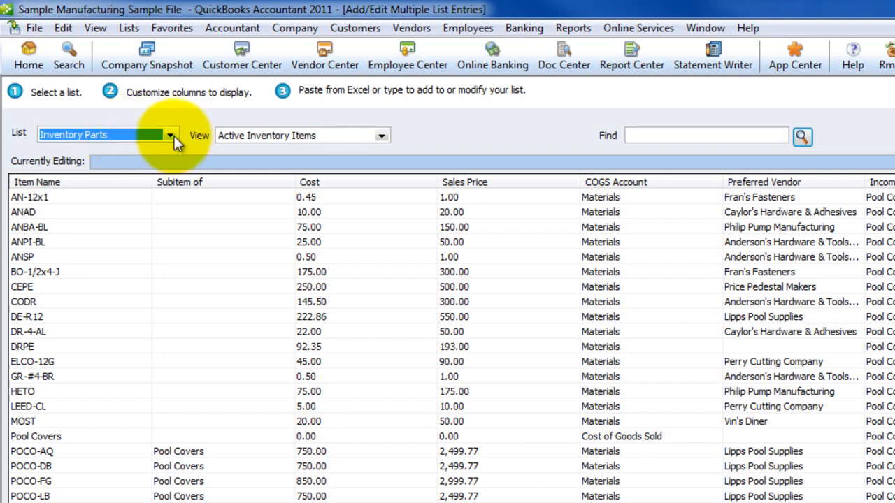
Step: Keep Inventory Parts selected, start editing the first item row, then return to Excel
click(171, 134)
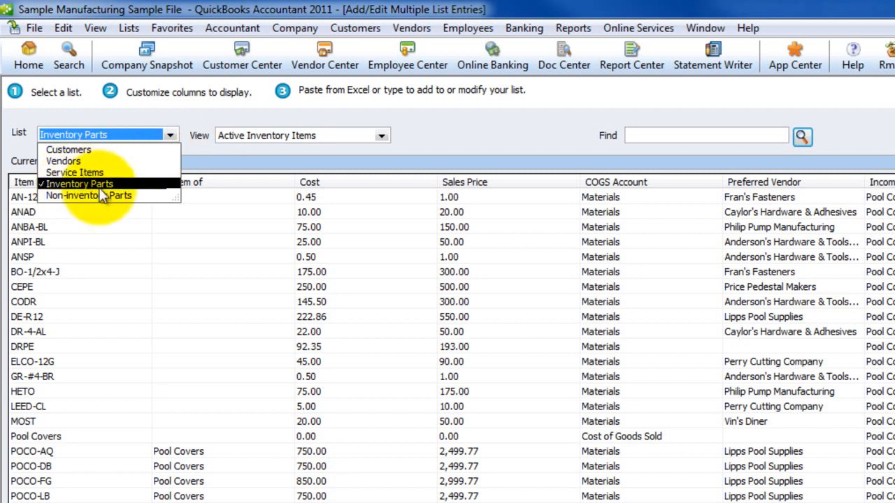
click(75, 183)
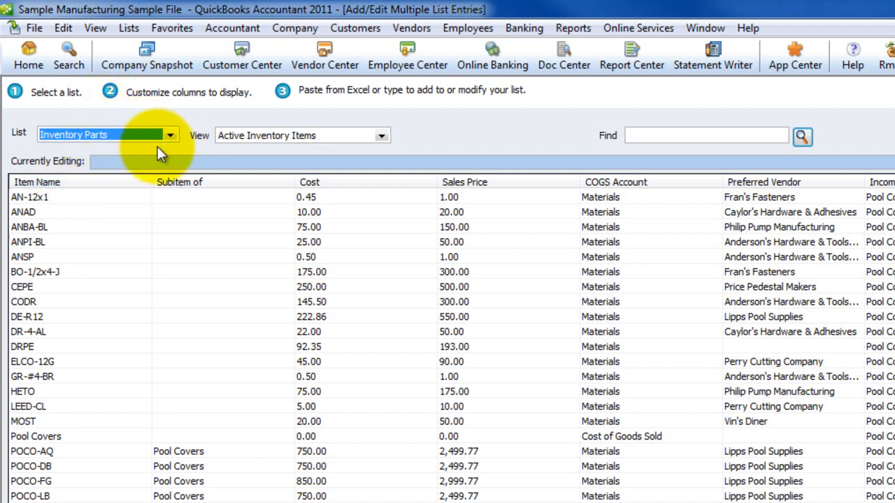
mouse_move(133, 151)
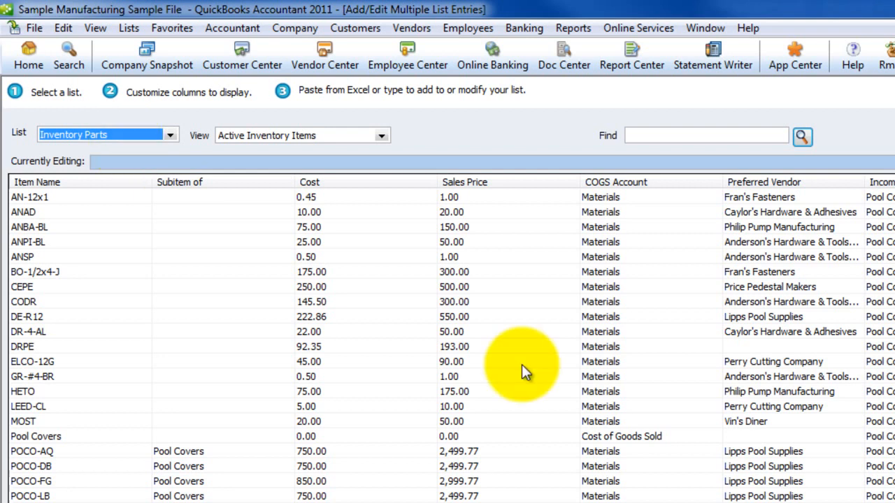
mouse_move(139, 290)
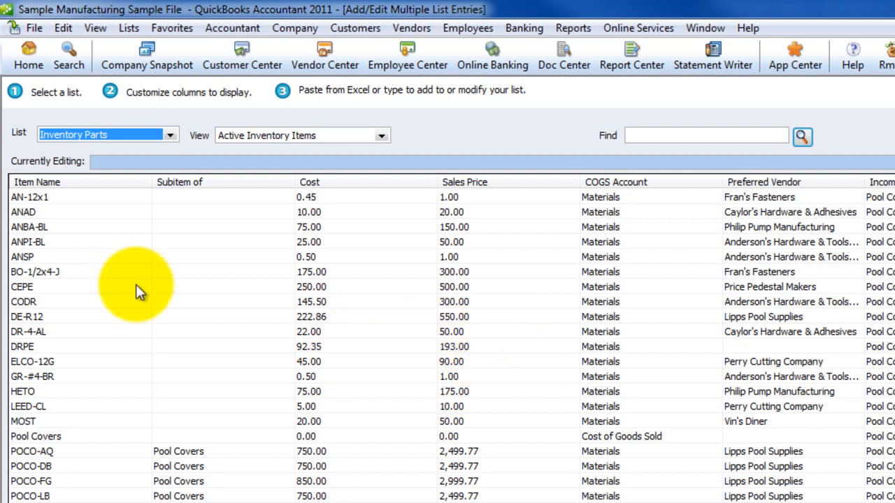
mouse_move(137, 280)
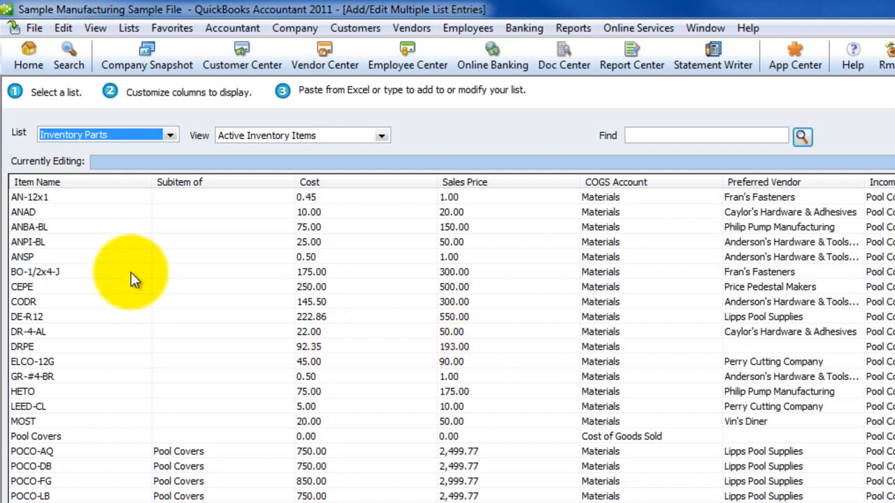
mouse_move(263, 327)
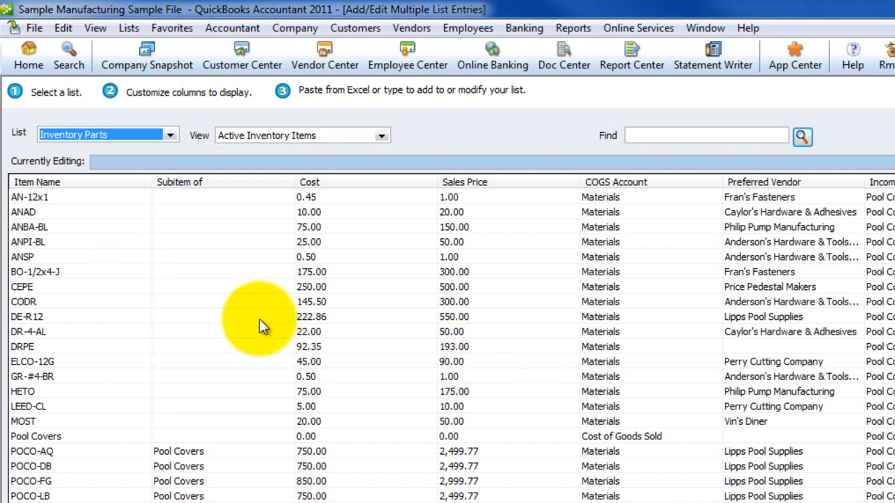
mouse_move(170, 134)
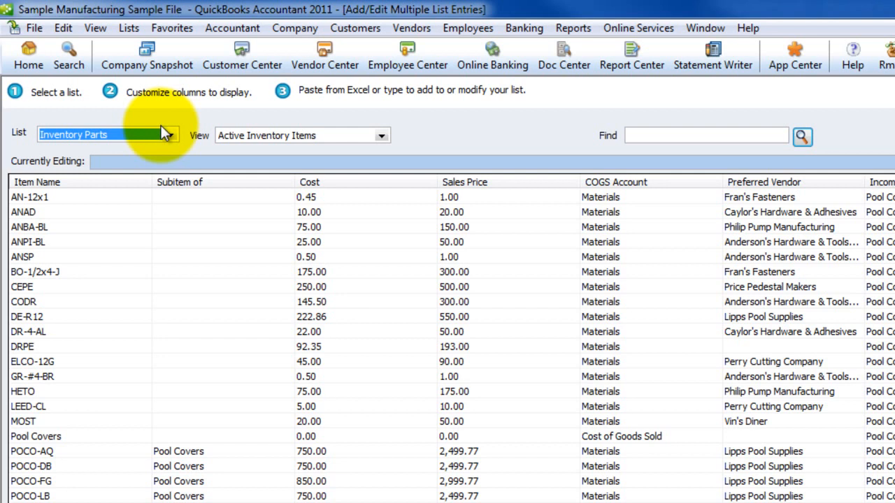
click(451, 195)
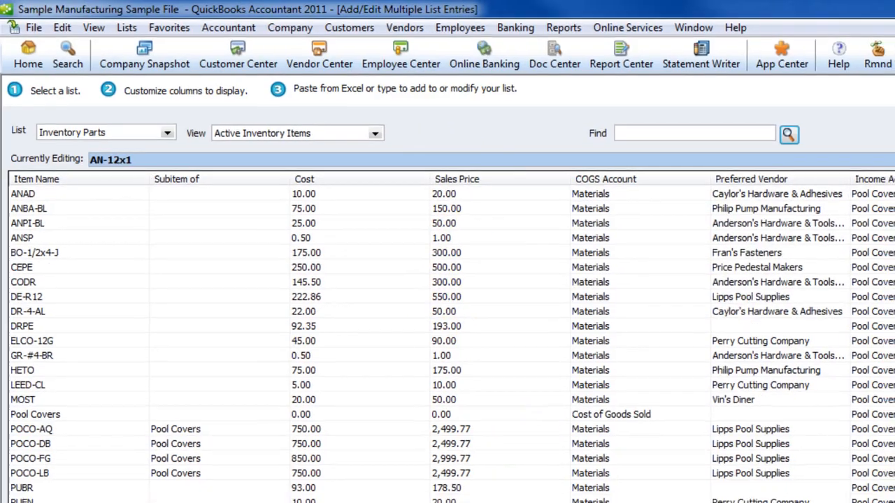
key(alt+tab)
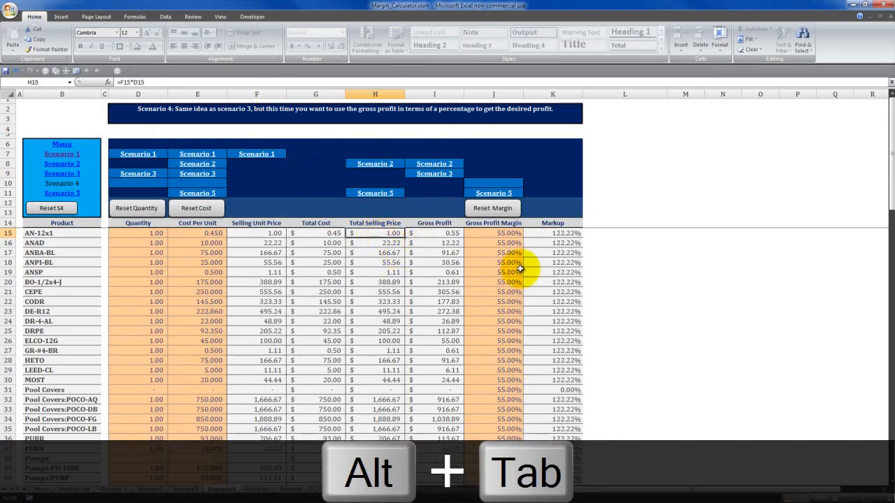
Step: Copy the Total Selling Price column at 55% margin and start a new blank workbook
scroll(down, 3)
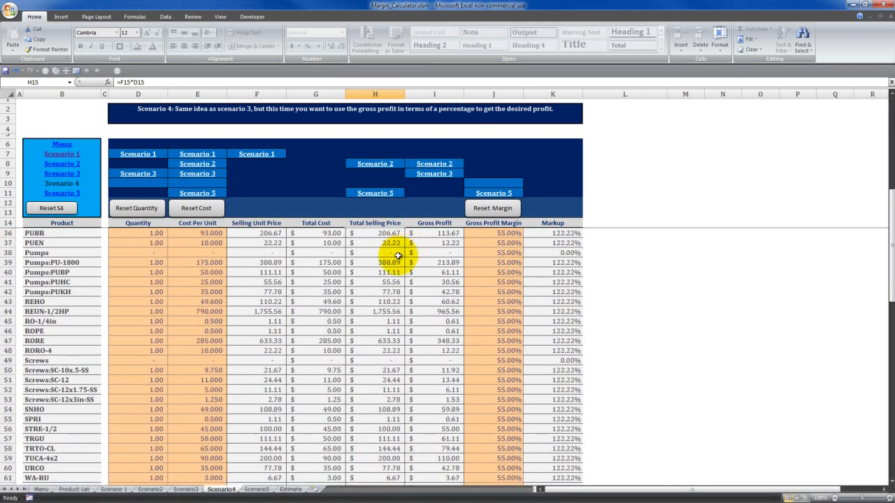
scroll(down, 3)
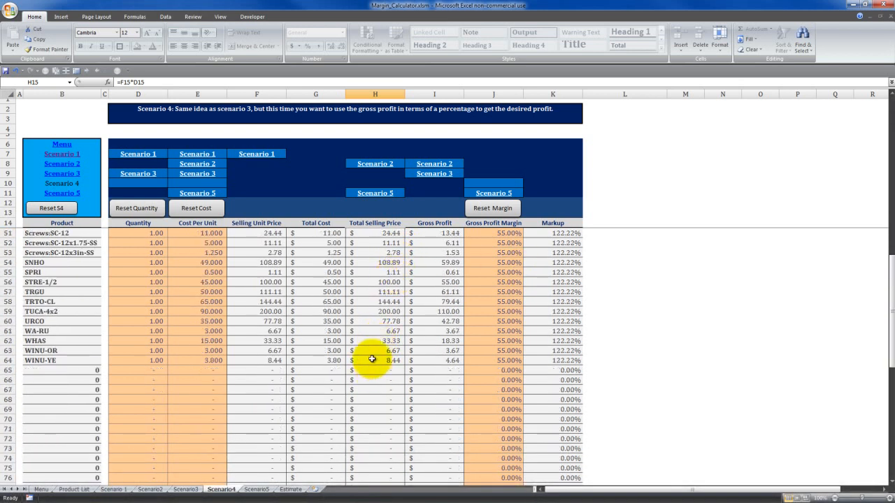
scroll(up, 3)
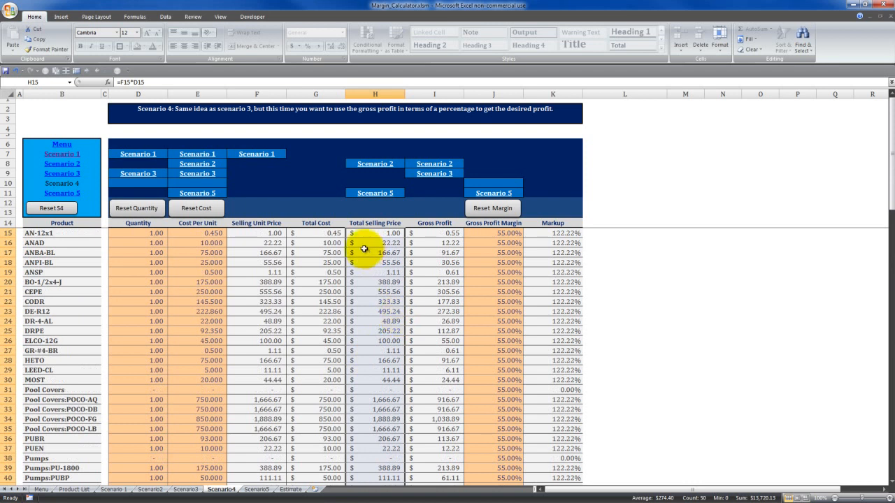
scroll(down, 3)
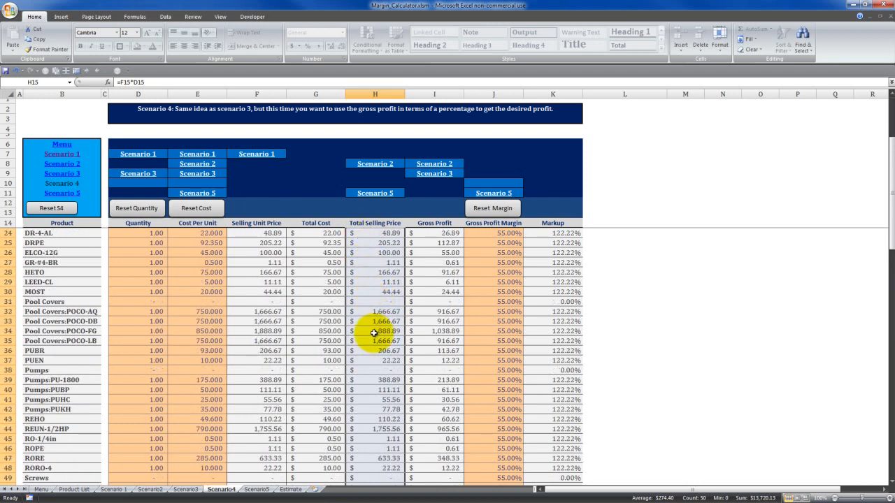
key(ctrl+c)
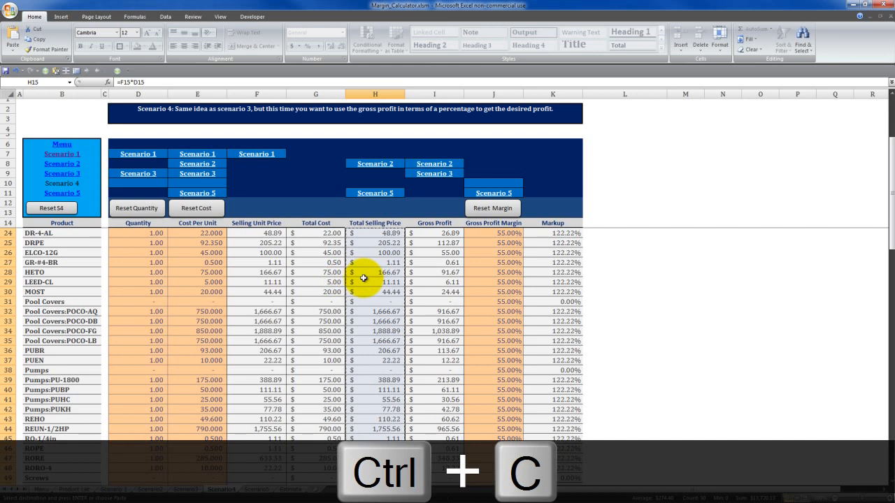
key(ctrl+n)
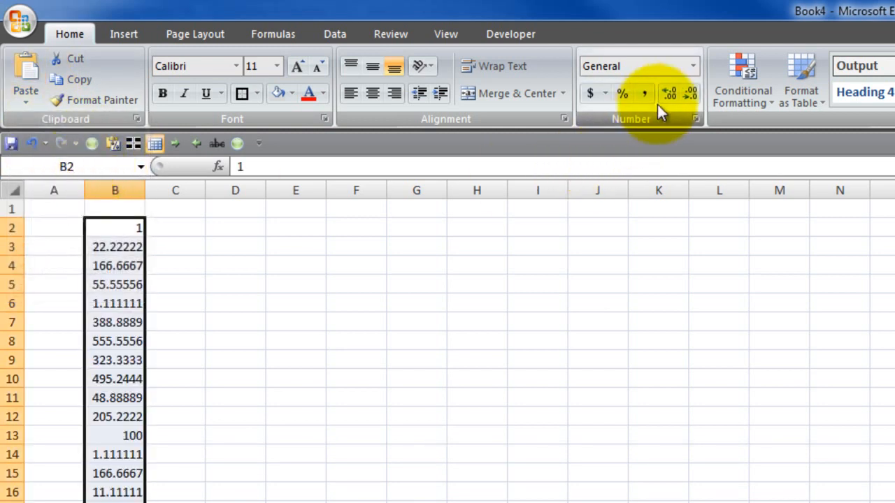
mouse_move(538, 203)
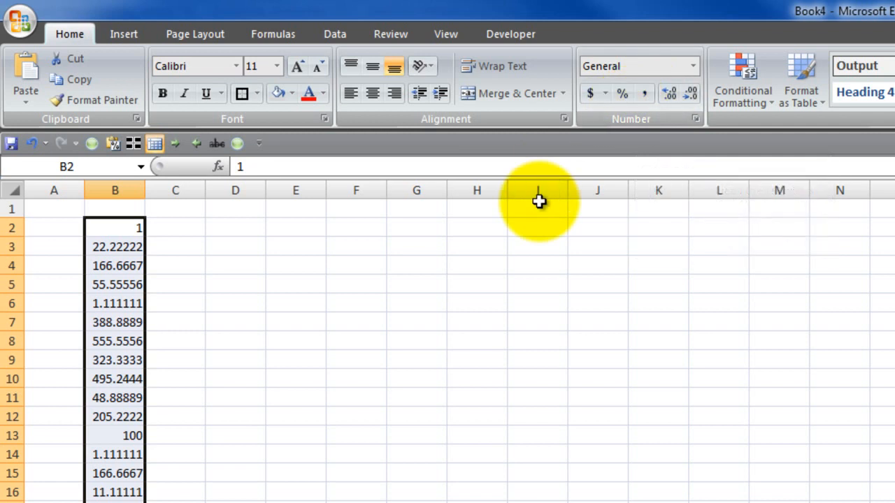
Step: Format the pasted prices as Number with 2 decimal places, then copy the whole column
key(ctrl+1)
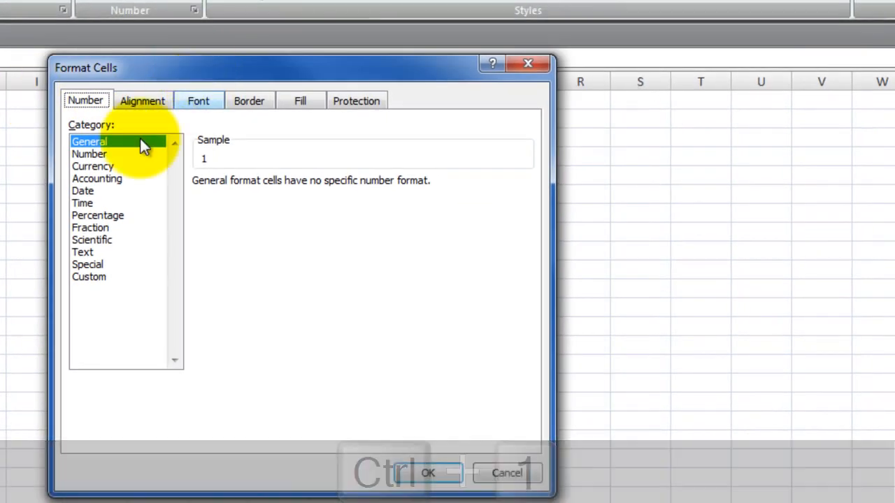
click(90, 154)
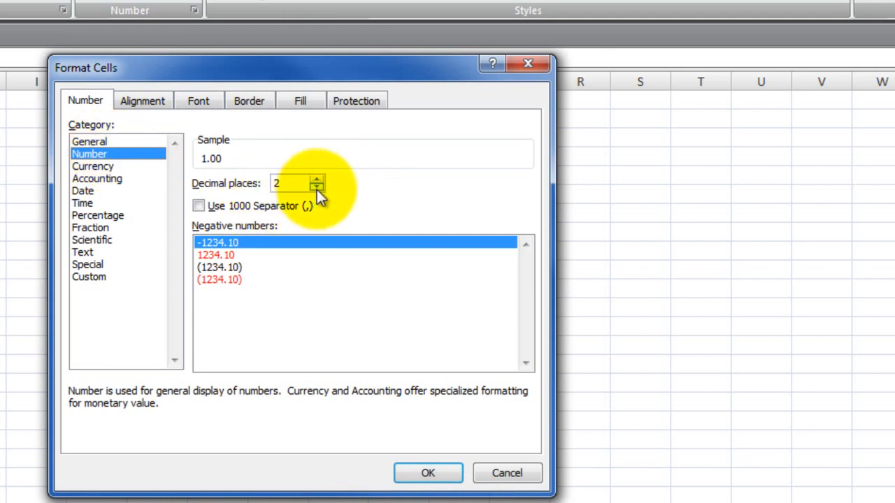
mouse_move(302, 223)
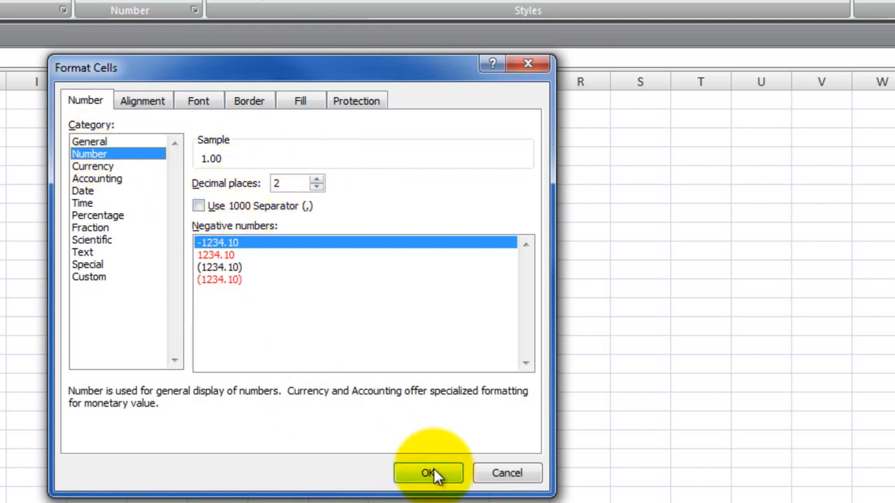
click(428, 473)
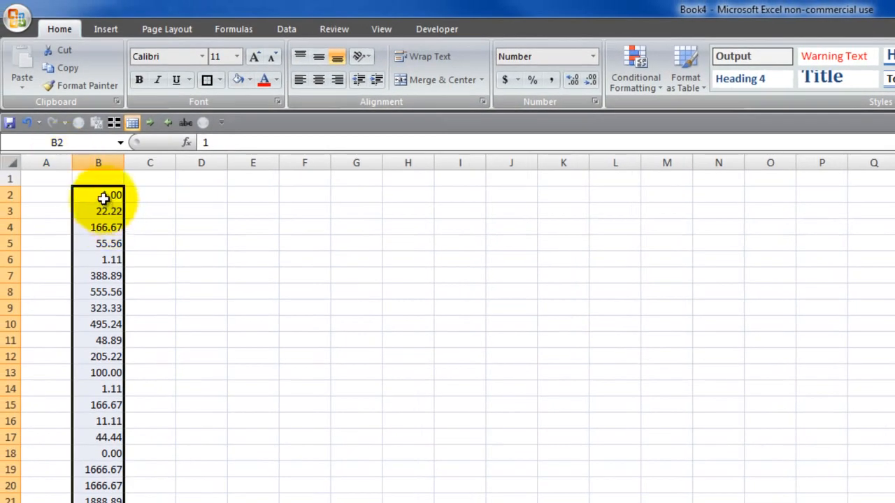
key(ctrl+shift+down)
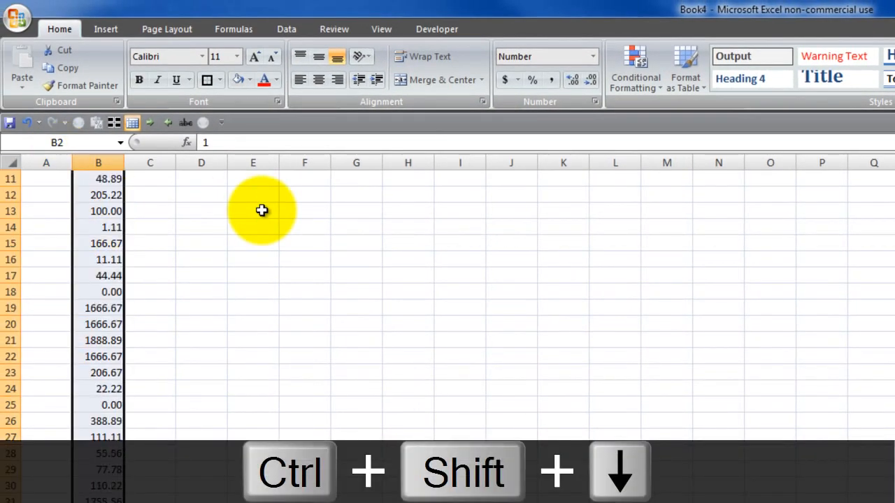
key(ctrl+c)
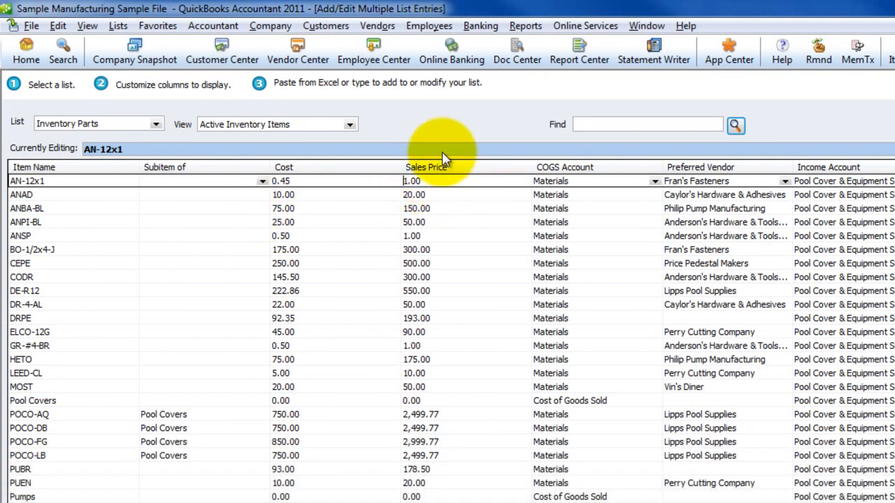
Step: Paste the 55% margin prices into the Sales Price column of the inventory parts grid
key(ctrl+v)
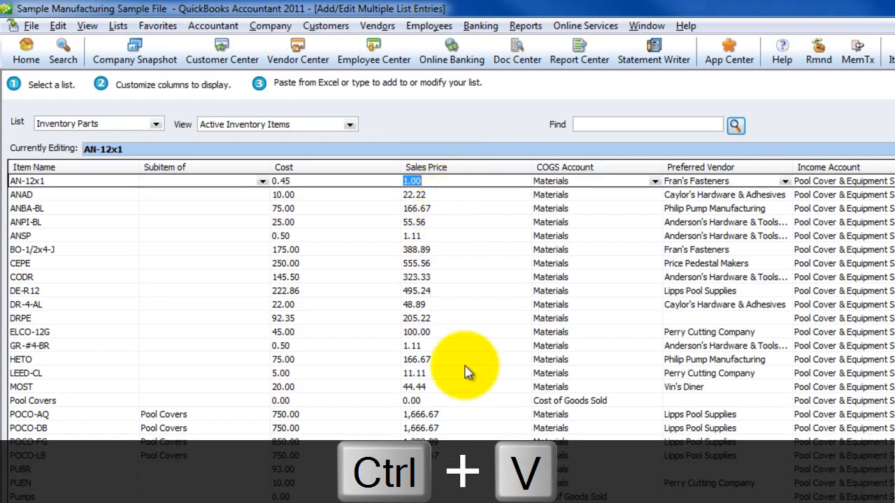
key(ctrl+v)
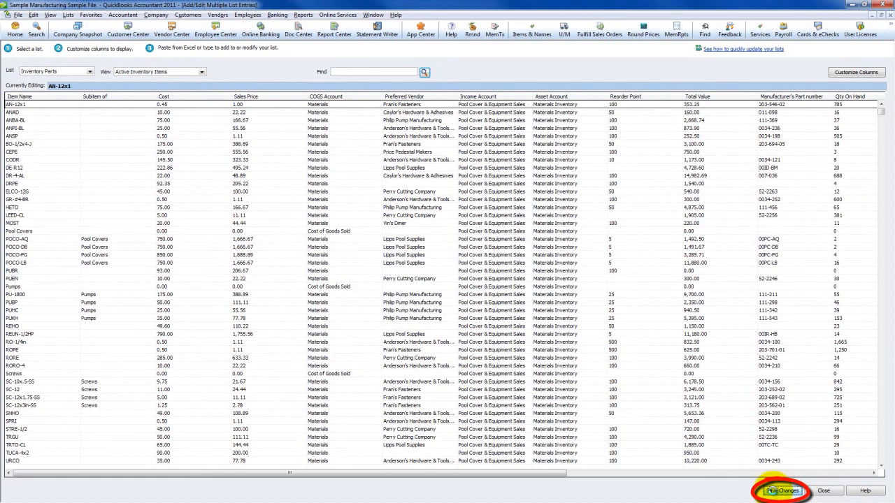
Step: Save the 46 updated item records, acknowledge each custom price warning, and close the bulk editor
click(781, 491)
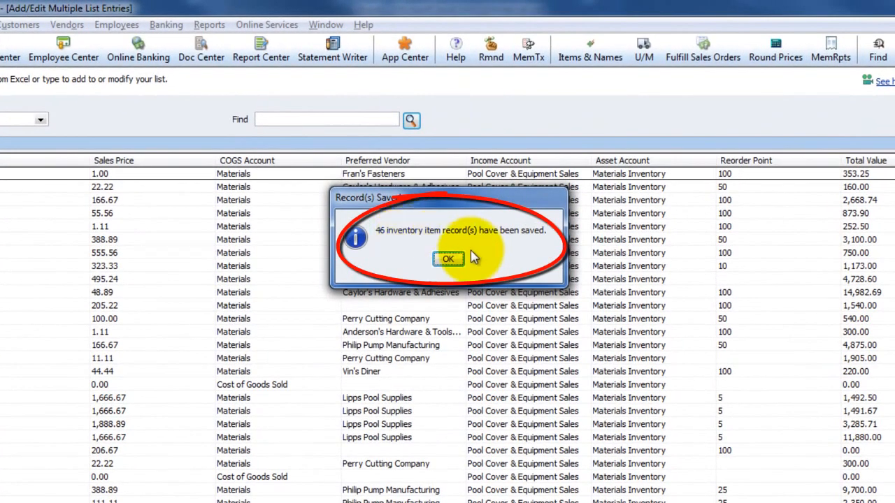
click(447, 258)
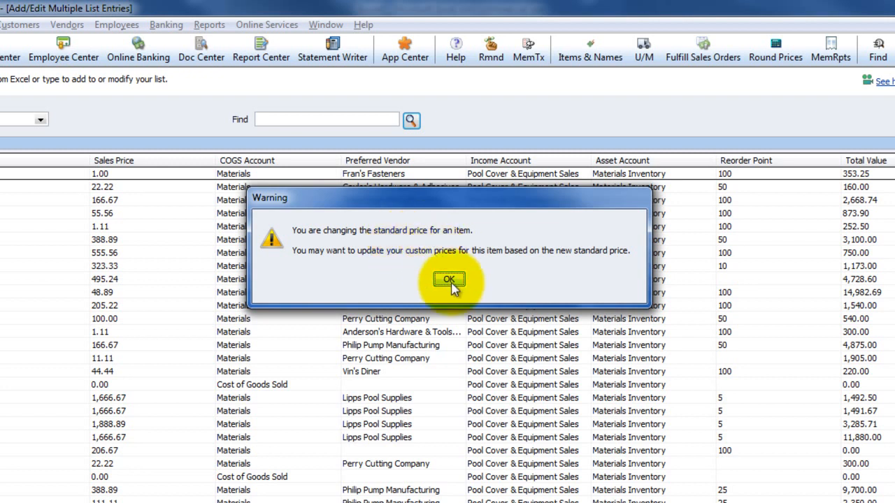
click(449, 279)
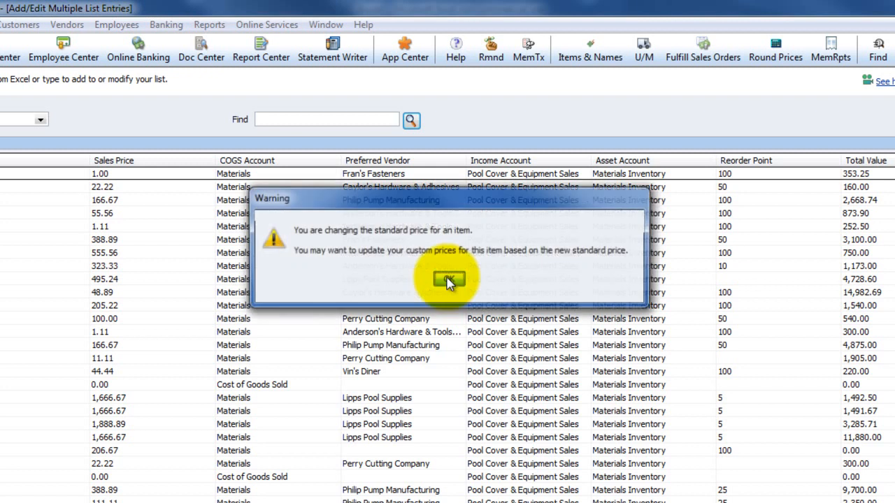
click(444, 279)
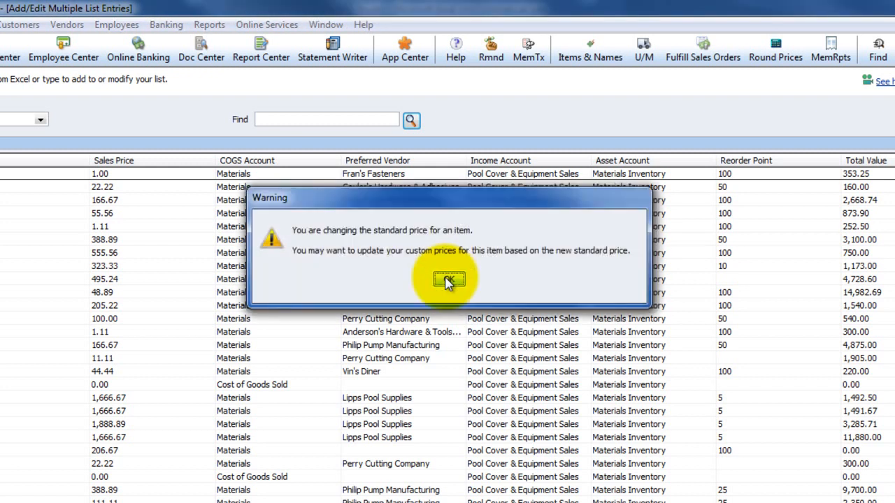
click(449, 280)
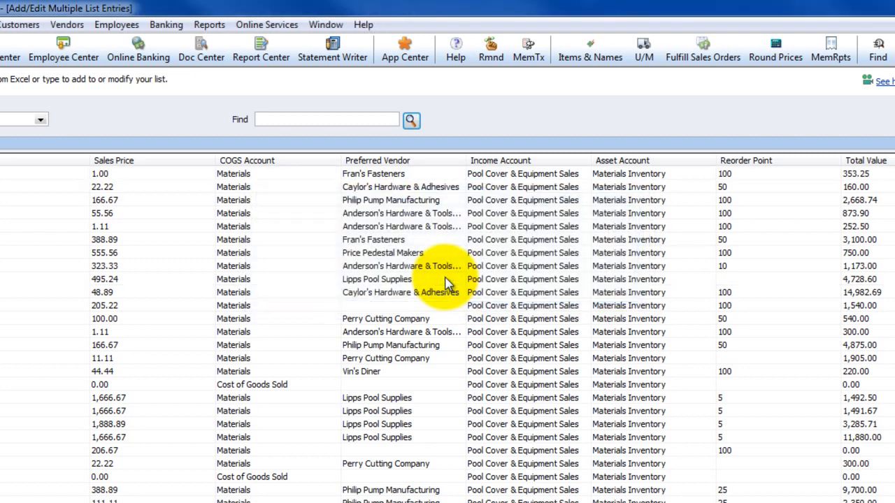
click(378, 280)
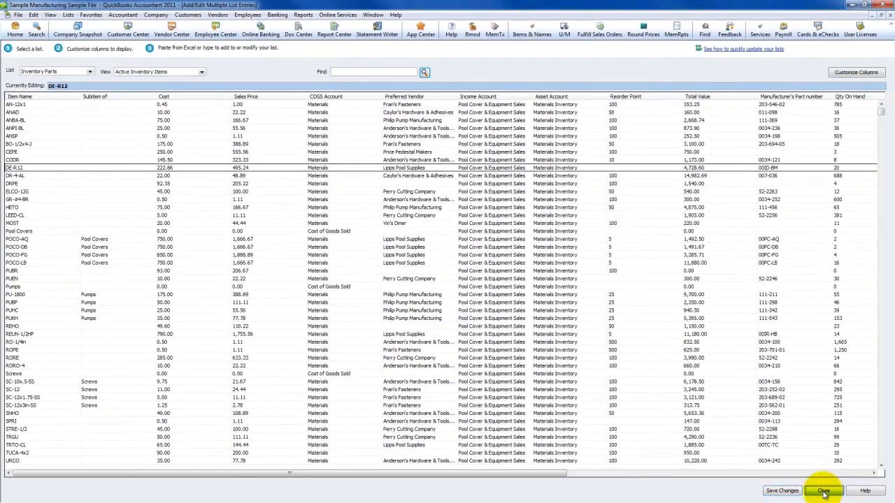
click(823, 489)
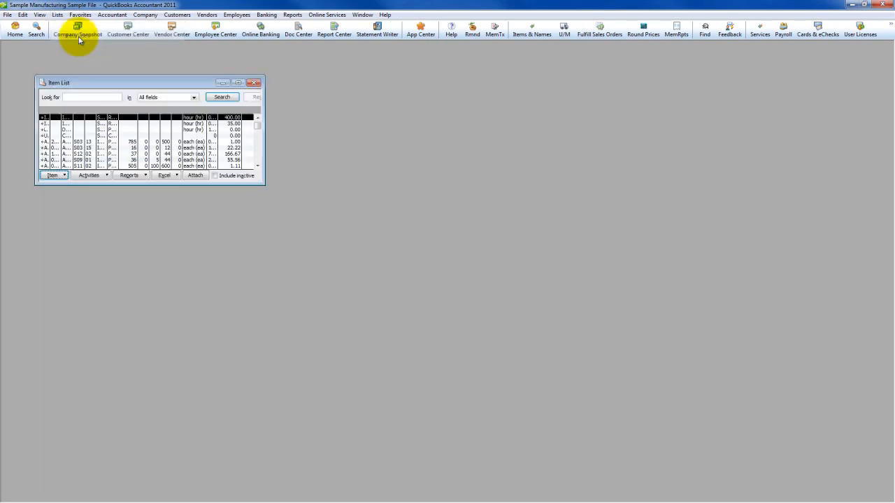
Step: Enlarge the Item List and reveal the Price column showing the new 55%-margin prices
click(237, 82)
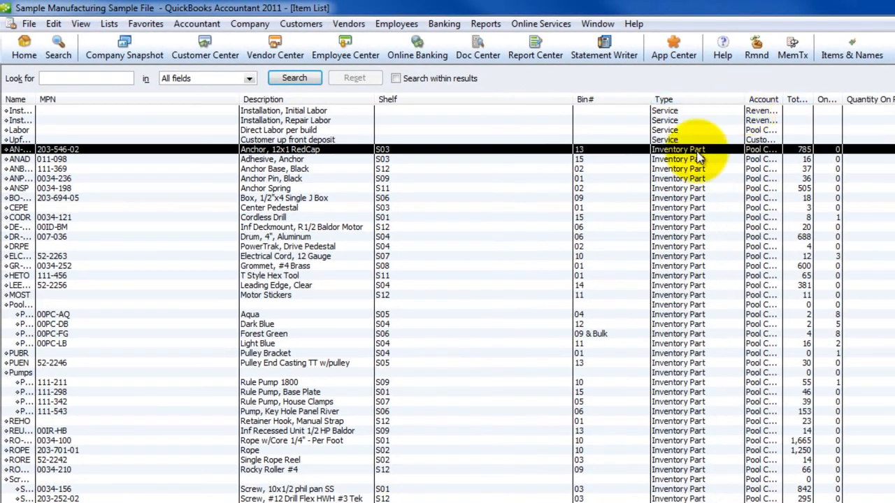
scroll(right, 3)
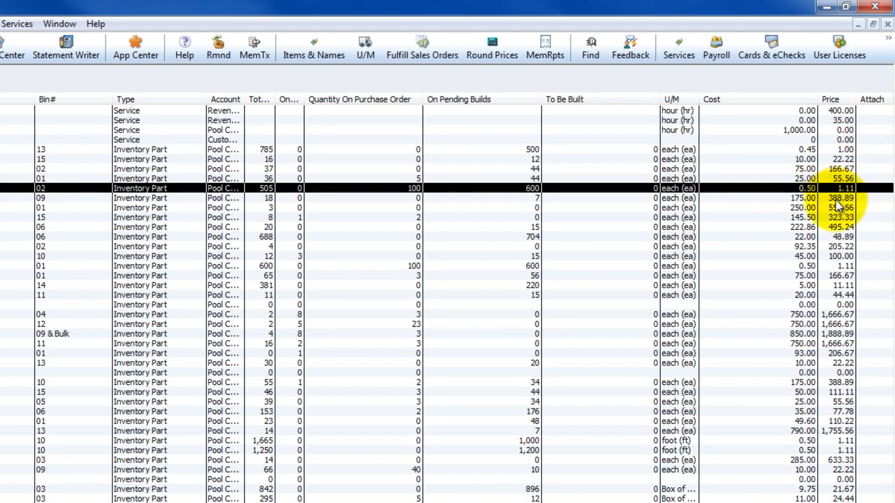
key(alt+tab)
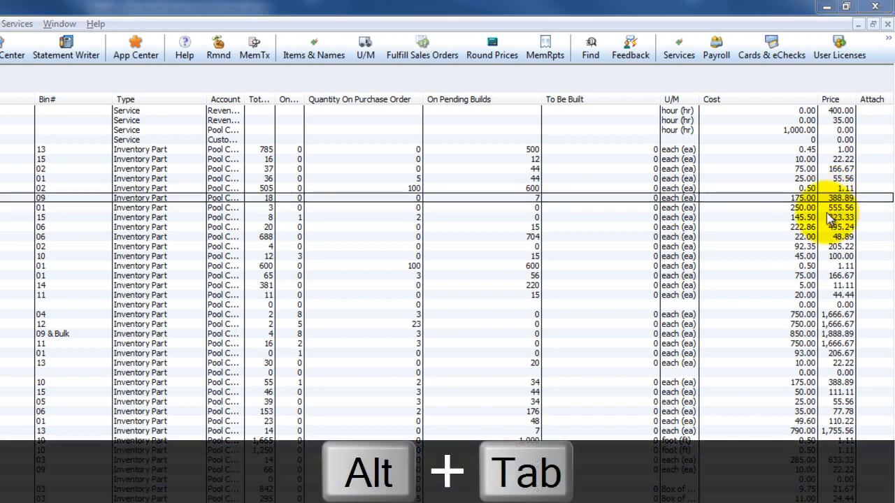
Step: Compare a copied price in Book4 cell B7 against QuickBooks, then return to Margin_Calculator.xlsm
key(Alt+Tab)
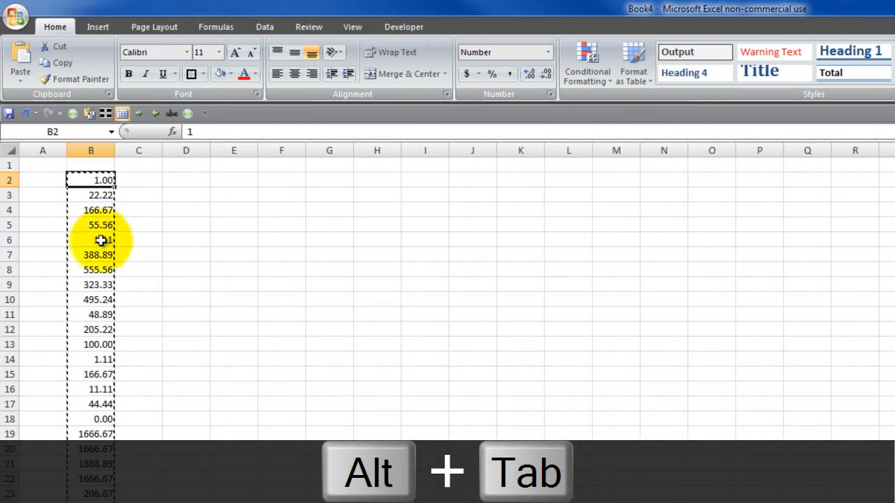
click(90, 224)
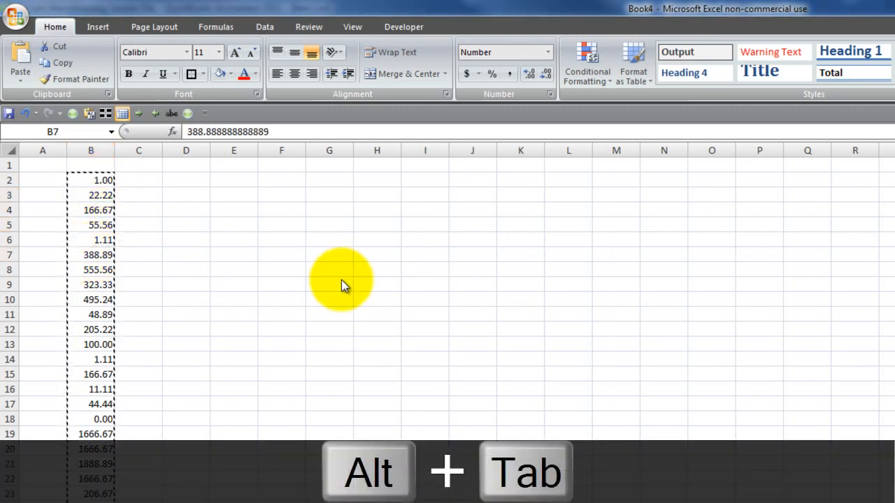
mouse_move(283, 271)
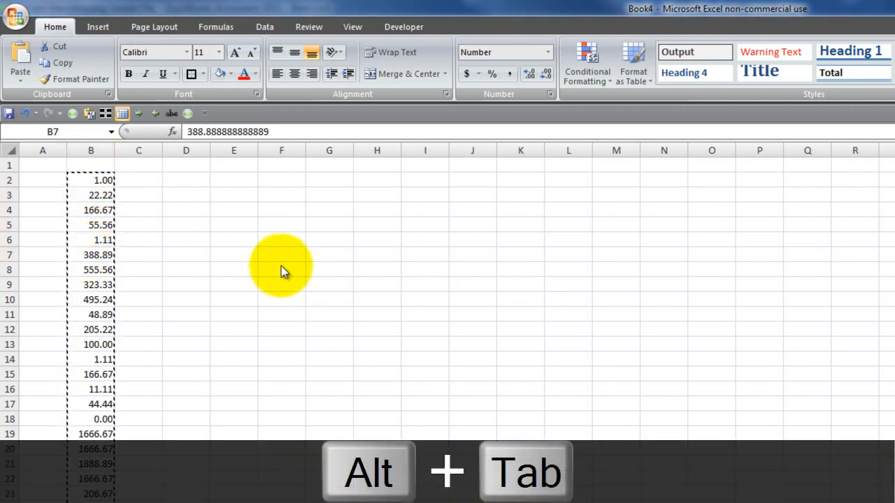
key(alt+tab)
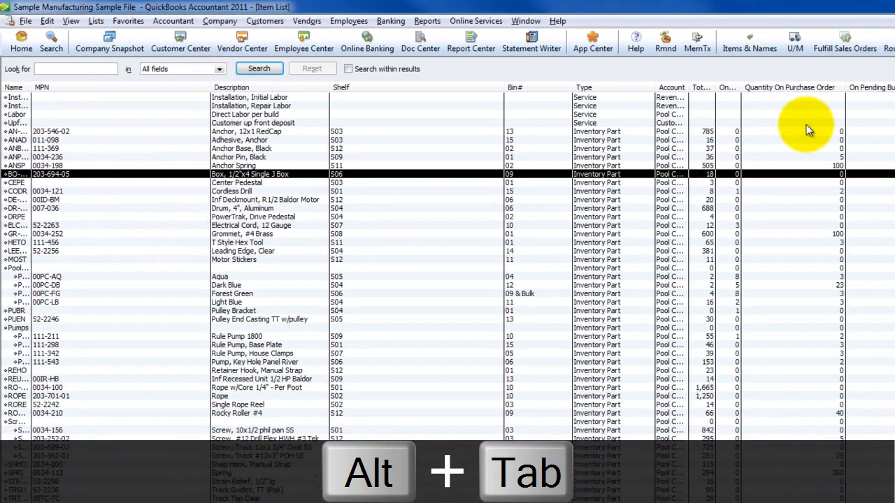
key(alt+tab)
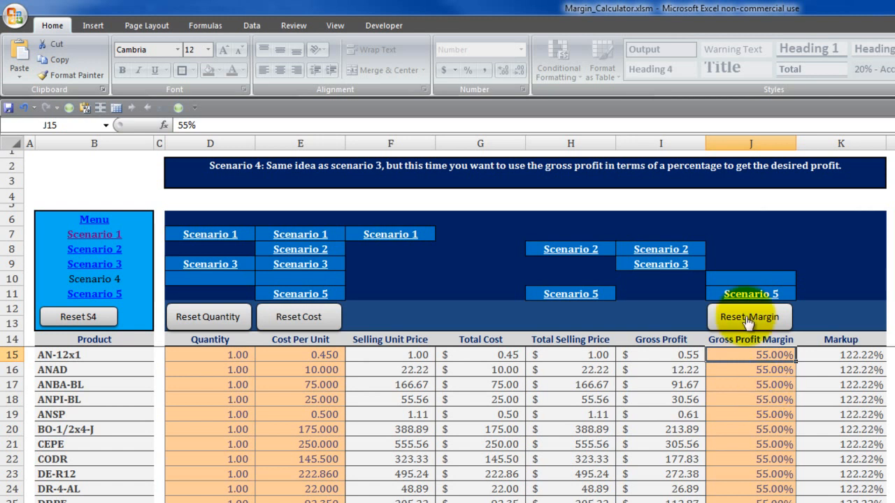
Step: Reset the Scenario 4 margins to their originals and copy the original Total Selling Price column
click(750, 316)
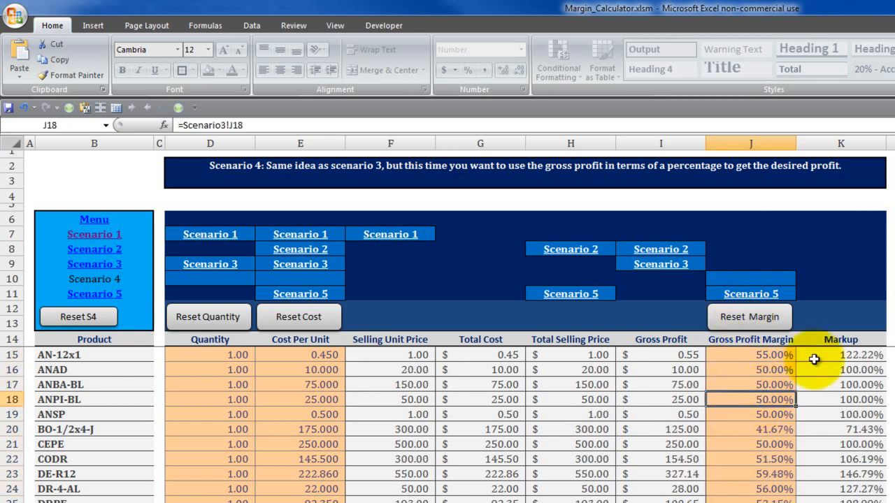
click(570, 356)
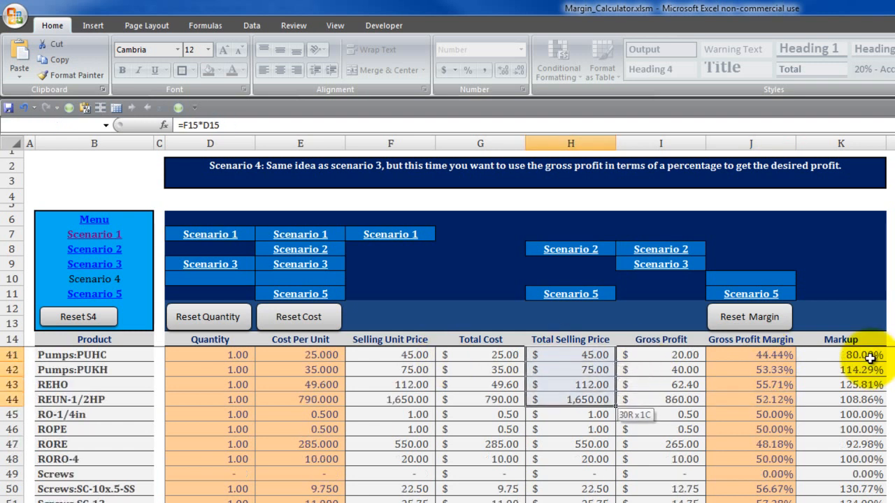
key(ctrl+c)
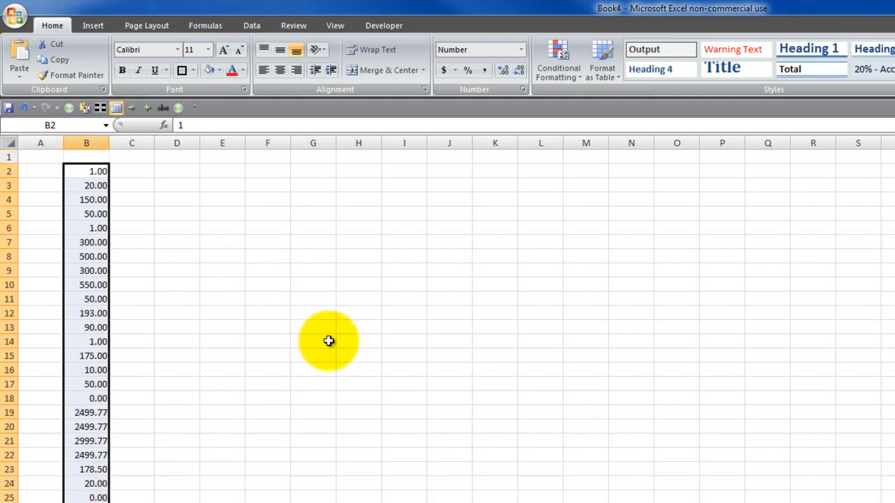
key(ctrl+c)
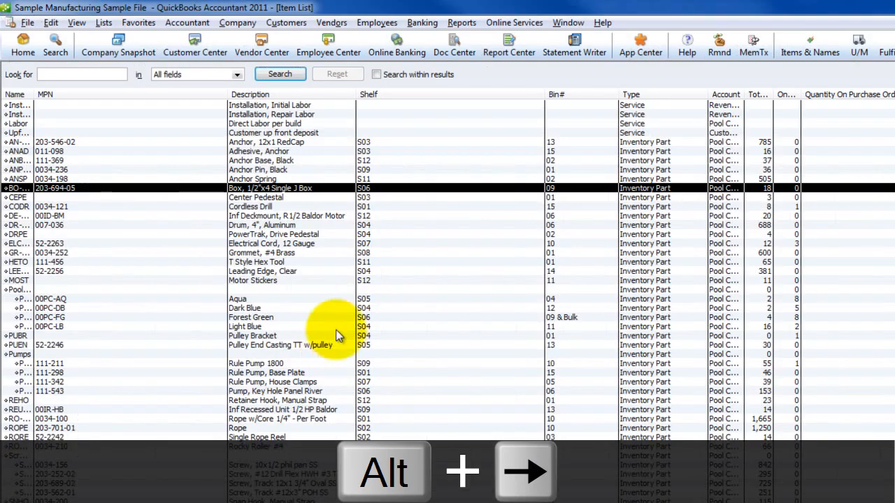
Step: Close the Item List and bring up Add/Edit Multiple List Entries for Inventory Parts
key(Alt+Right)
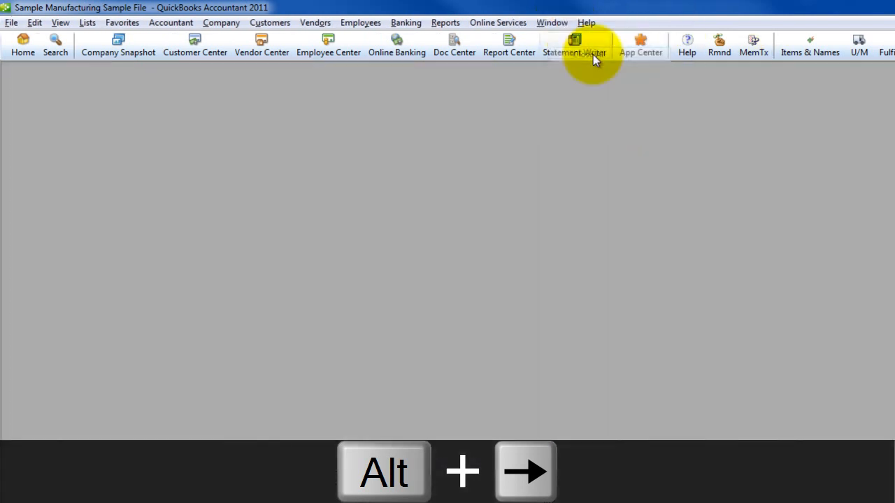
click(86, 22)
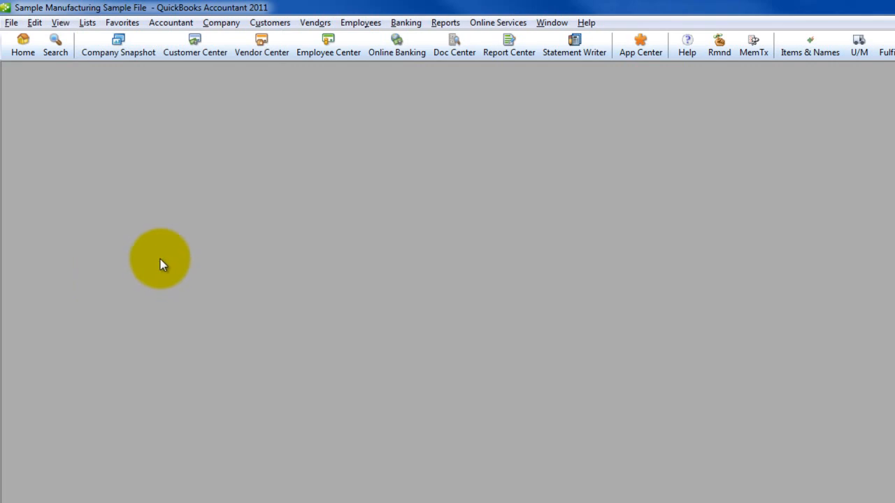
mouse_move(165, 221)
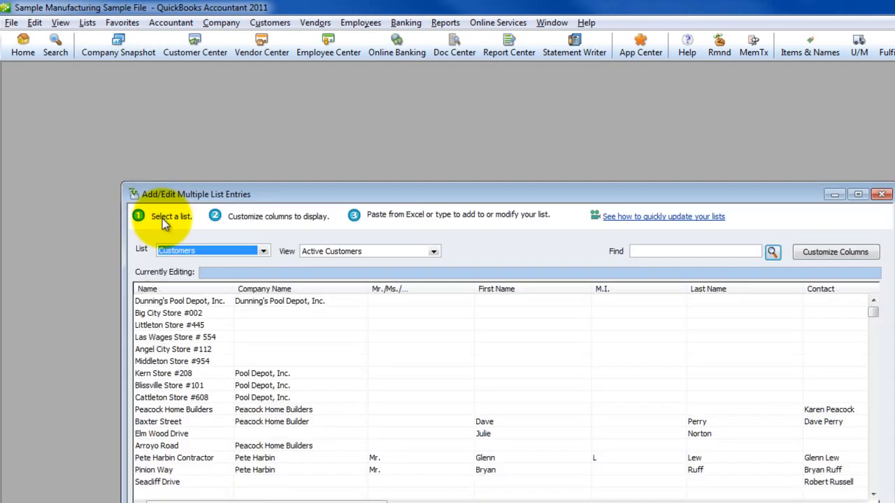
click(263, 252)
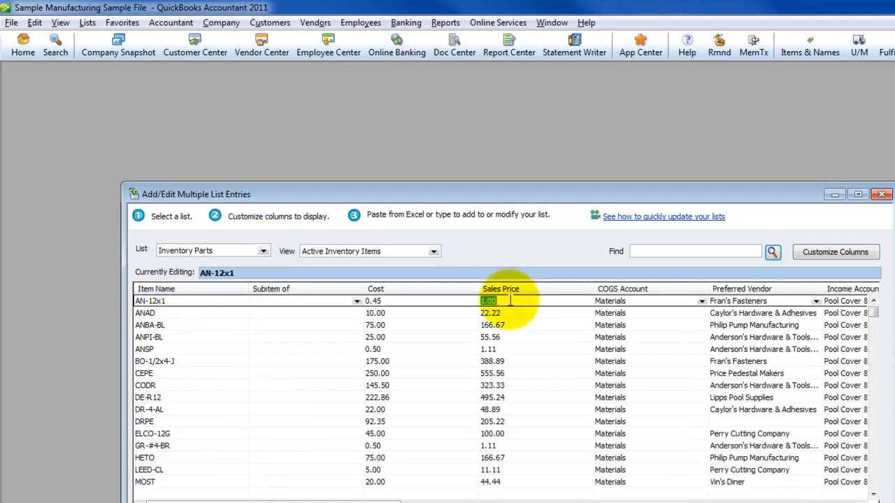
Step: Paste the original prices into the Sales Price column and save the 46 records
key(ctrl+v)
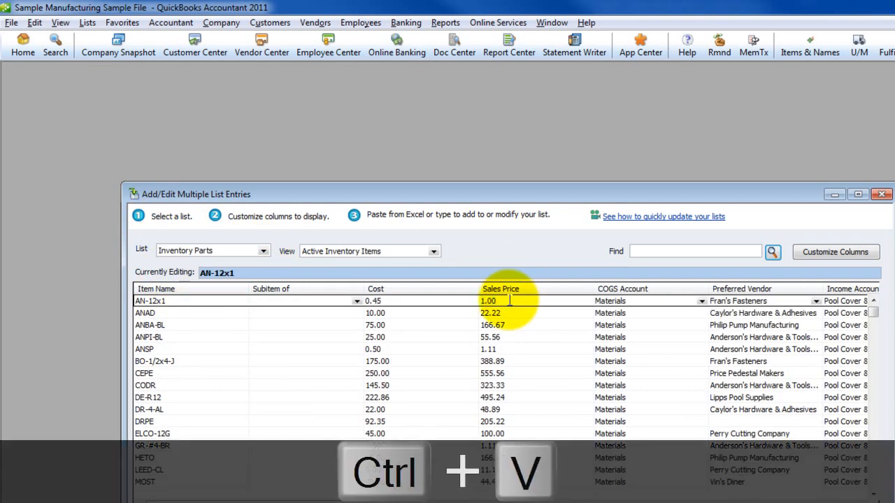
key(ctrl+v)
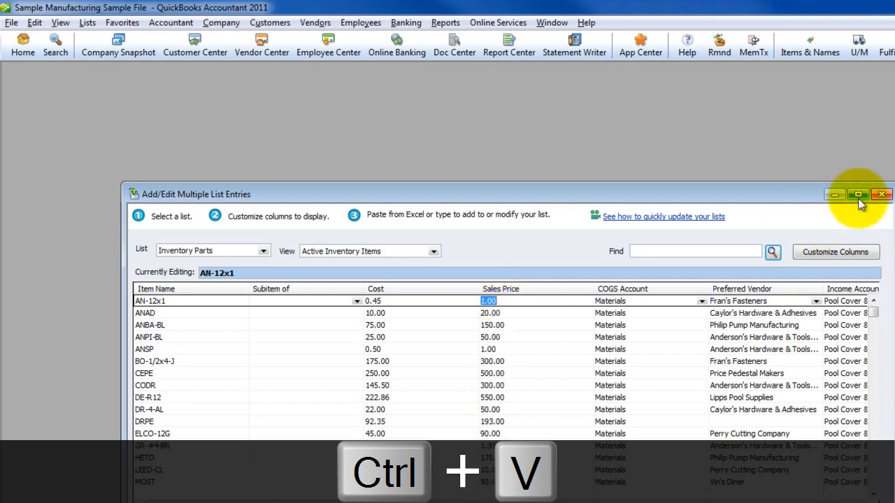
click(858, 195)
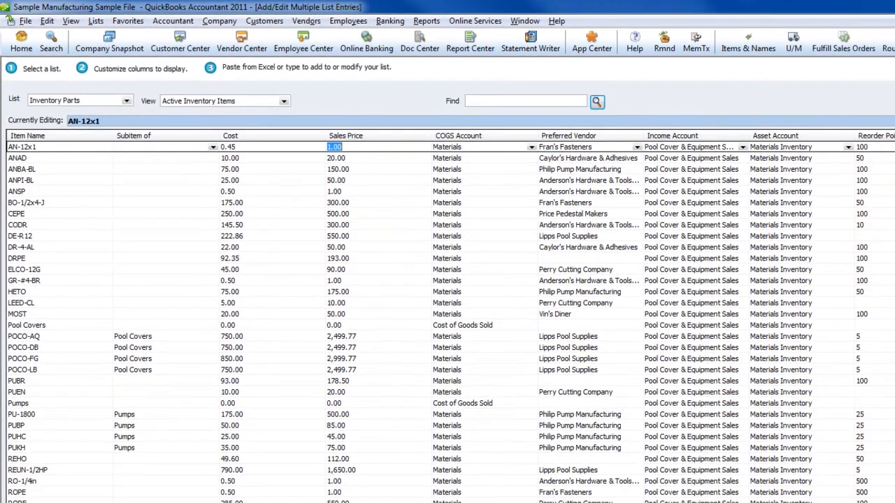
click(780, 489)
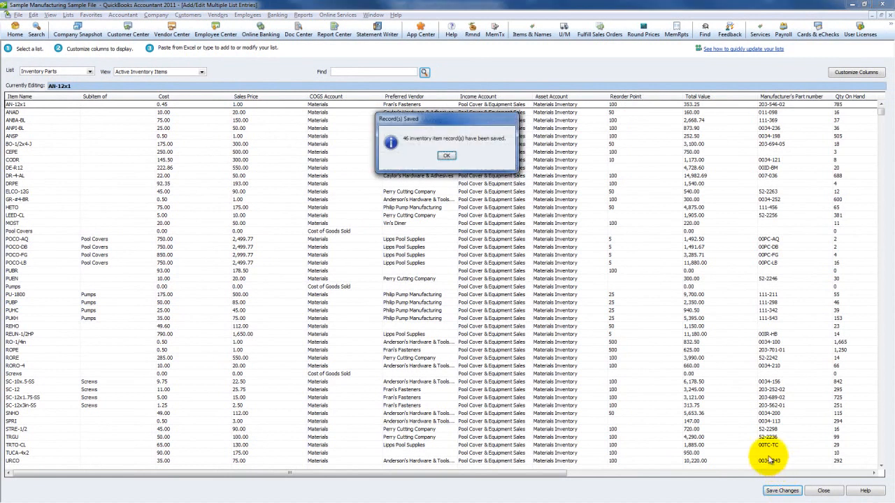
Step: Acknowledge the Record(s) Saved message, leaving inventory parts at their original sales prices
click(446, 155)
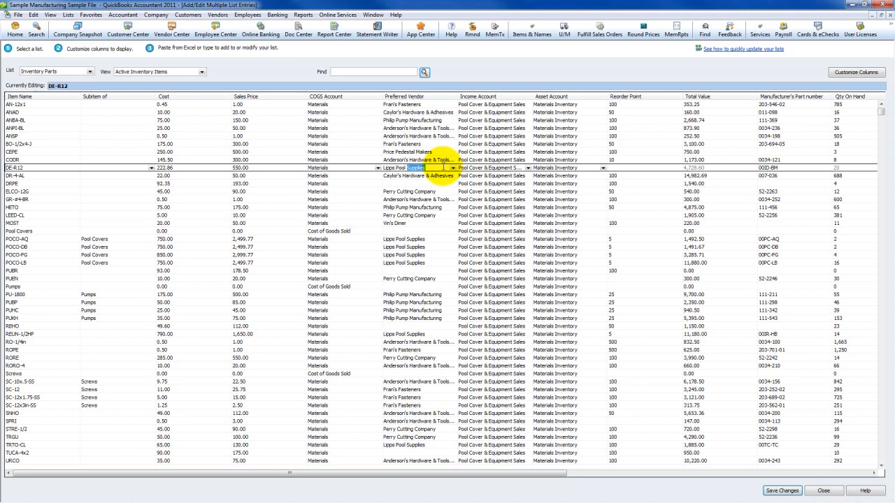
mouse_move(818, 446)
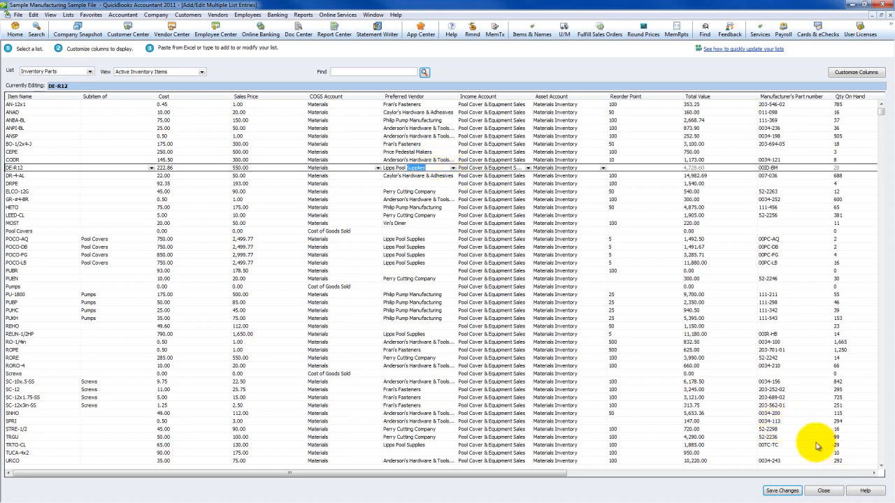